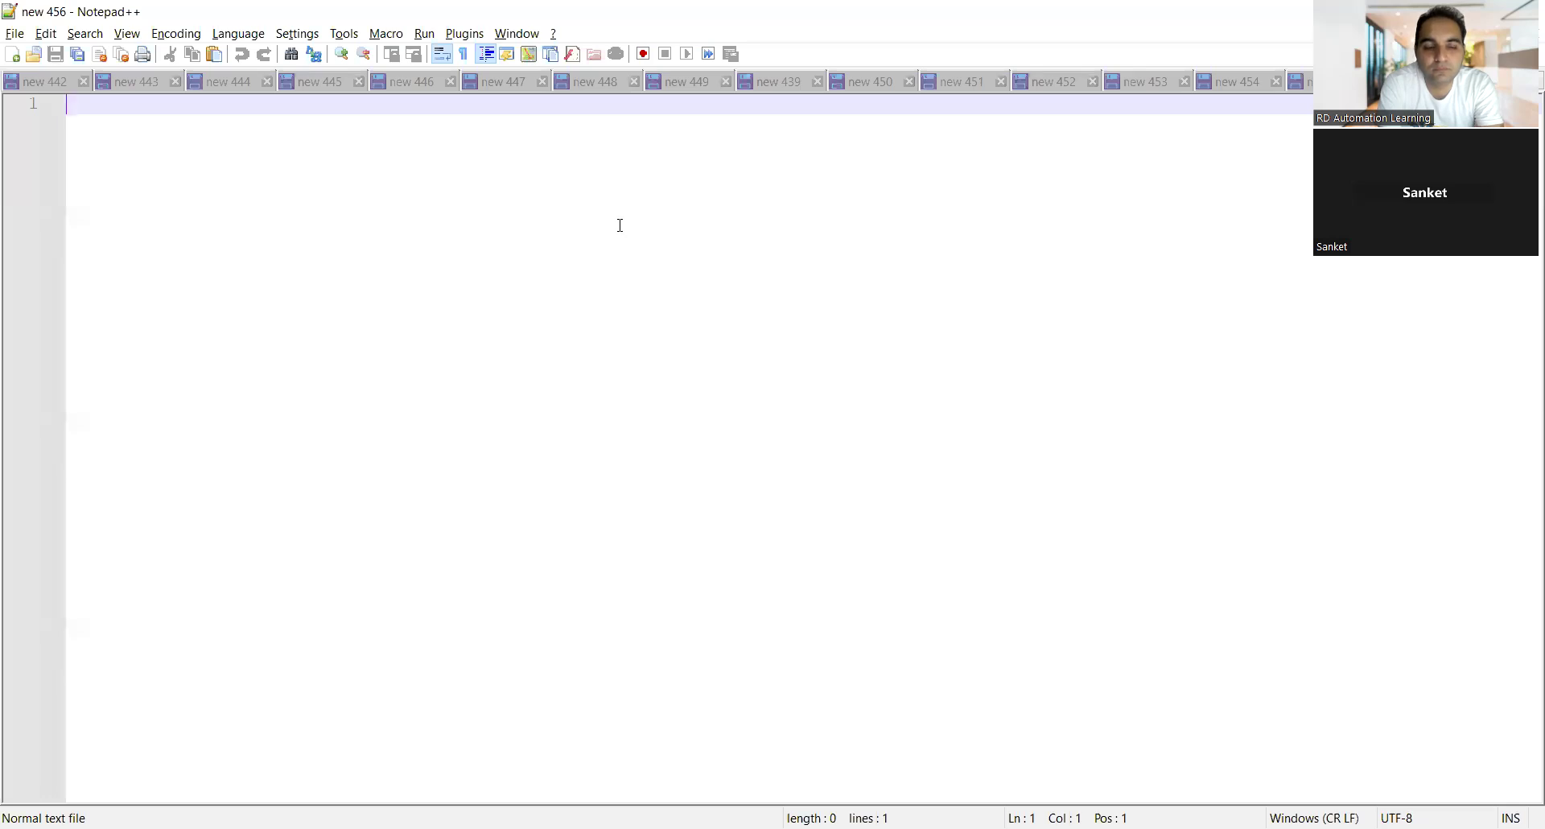
Step: Write the 'Java' heading and item 1 'logical programs reverse the string'
type("1.")
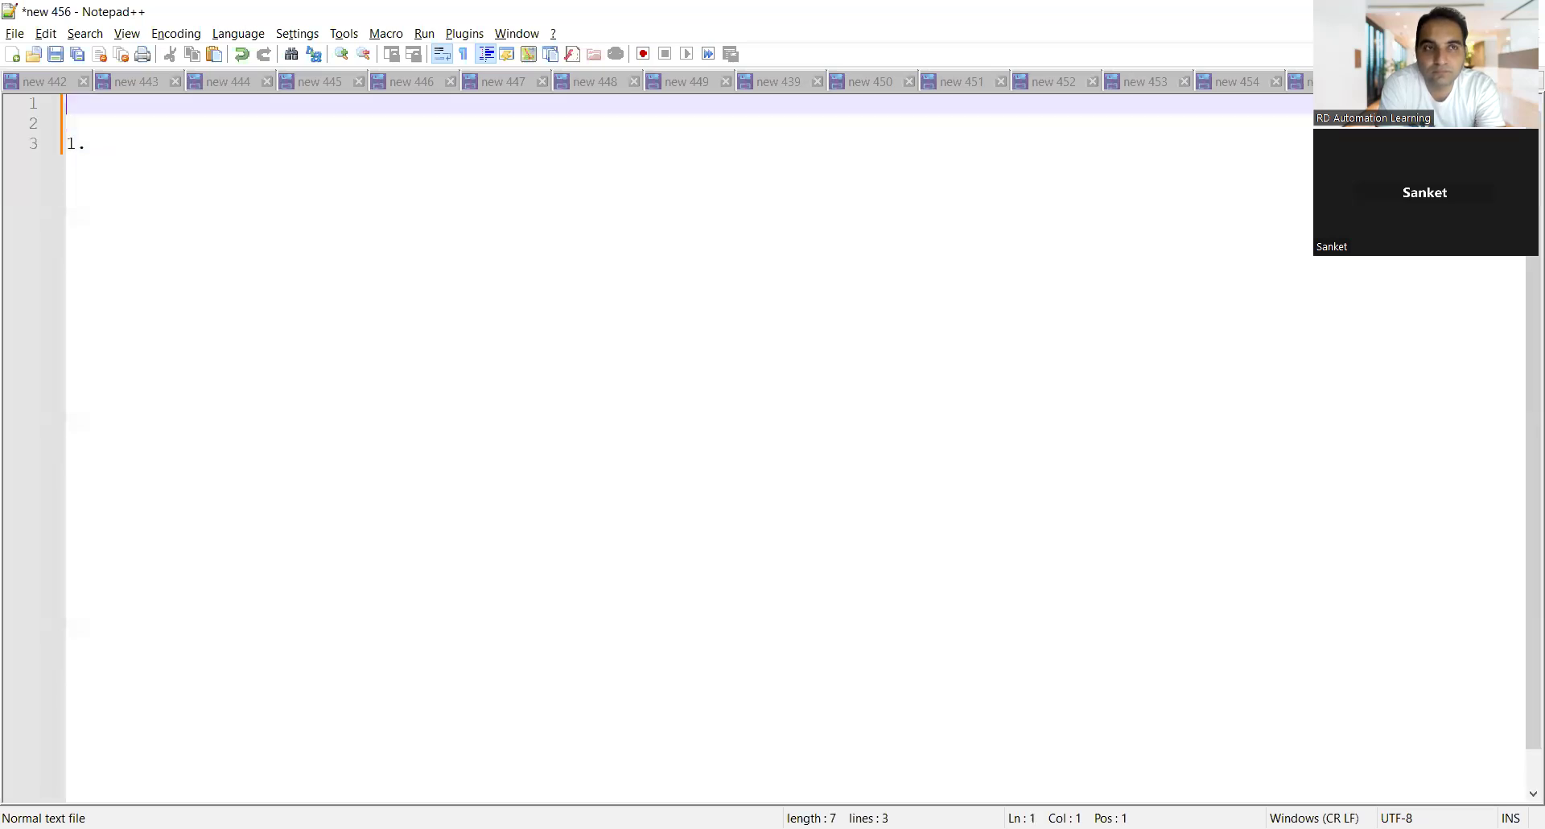
type("Java")
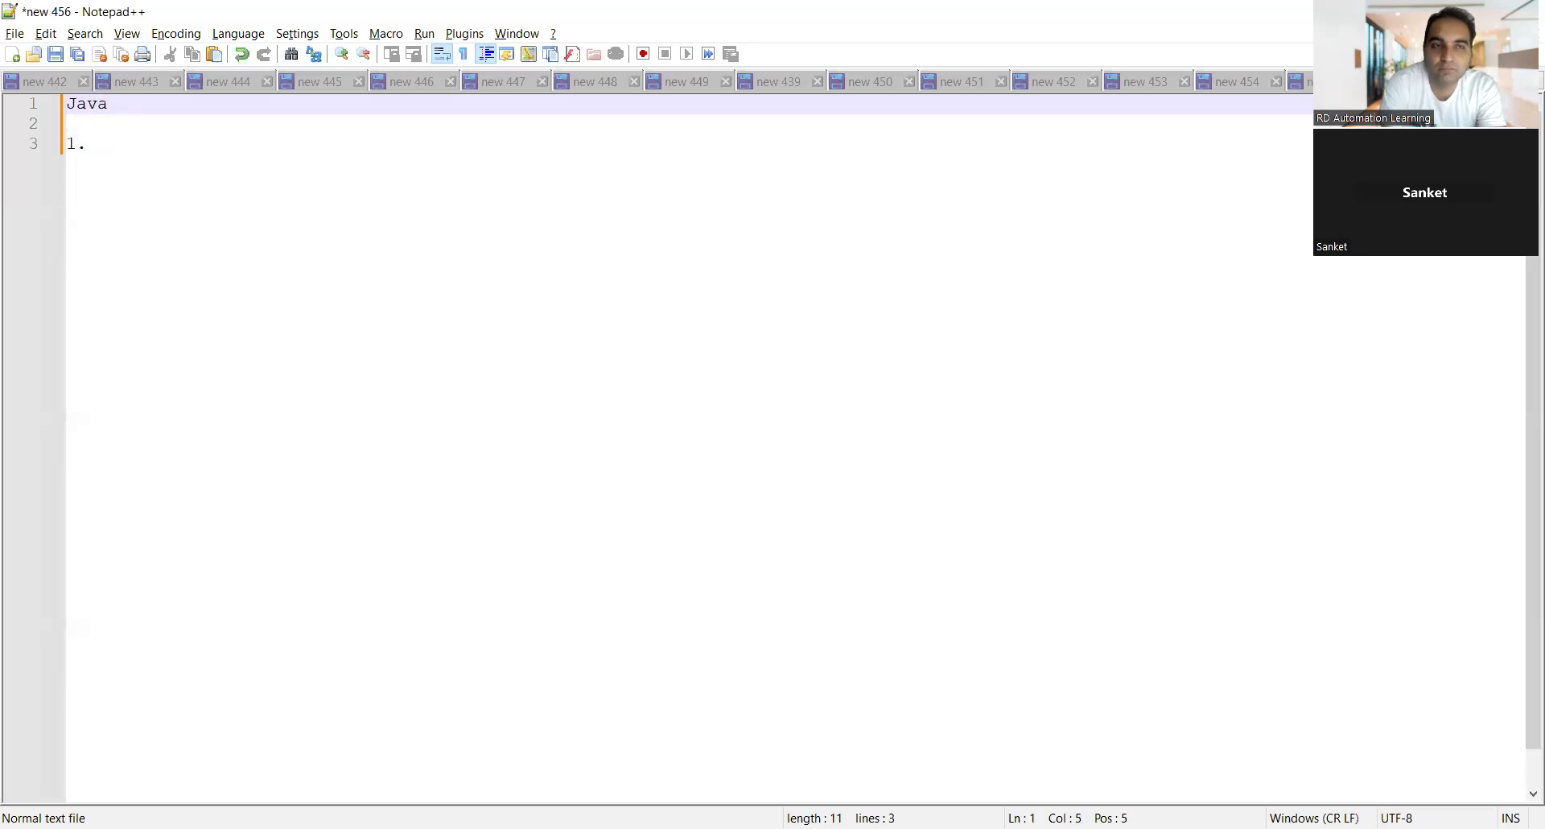
type("log")
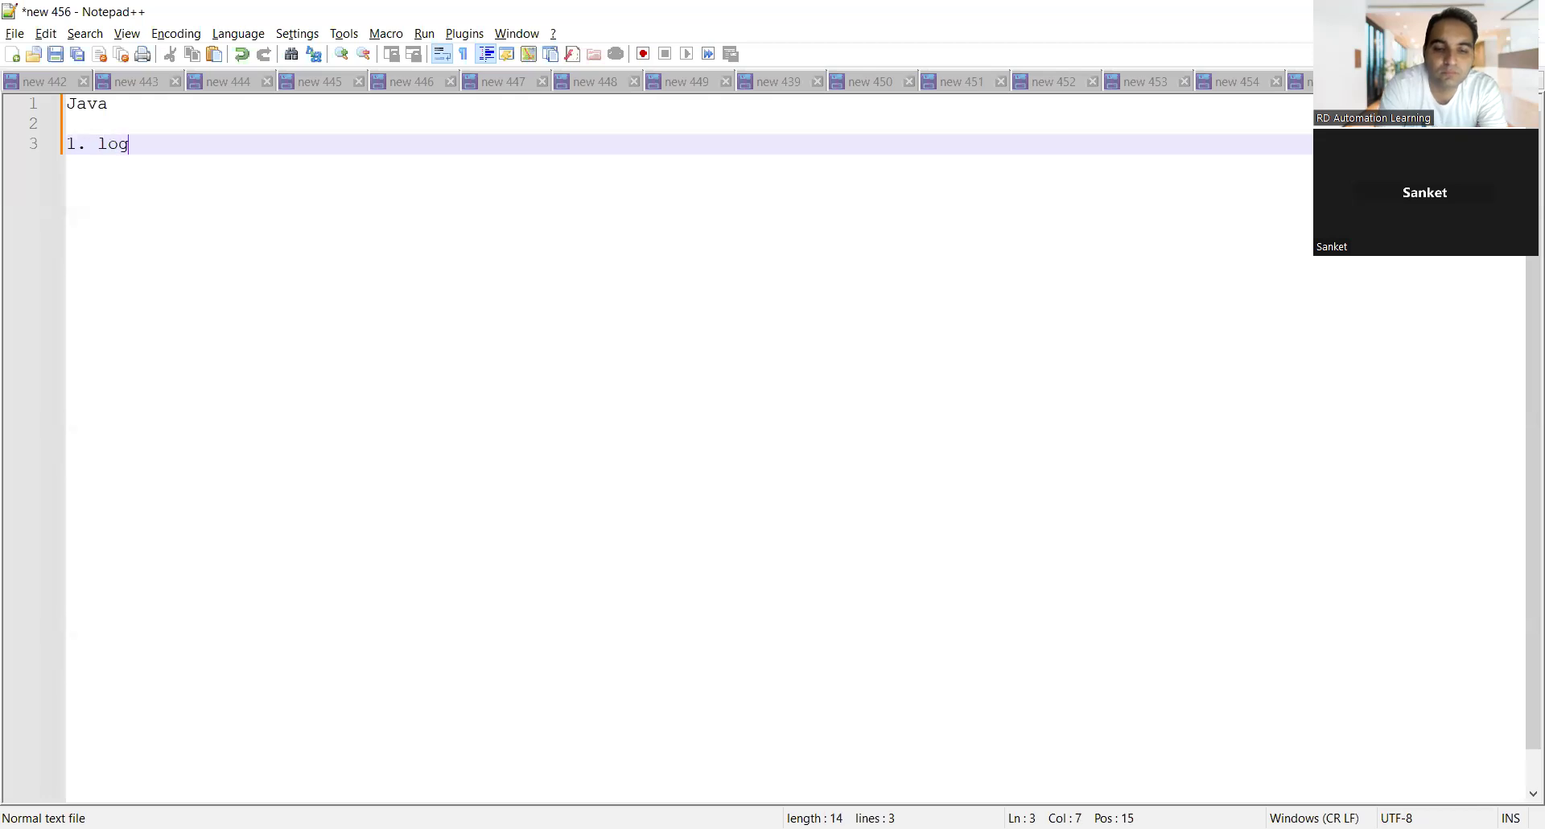
type("ical prog")
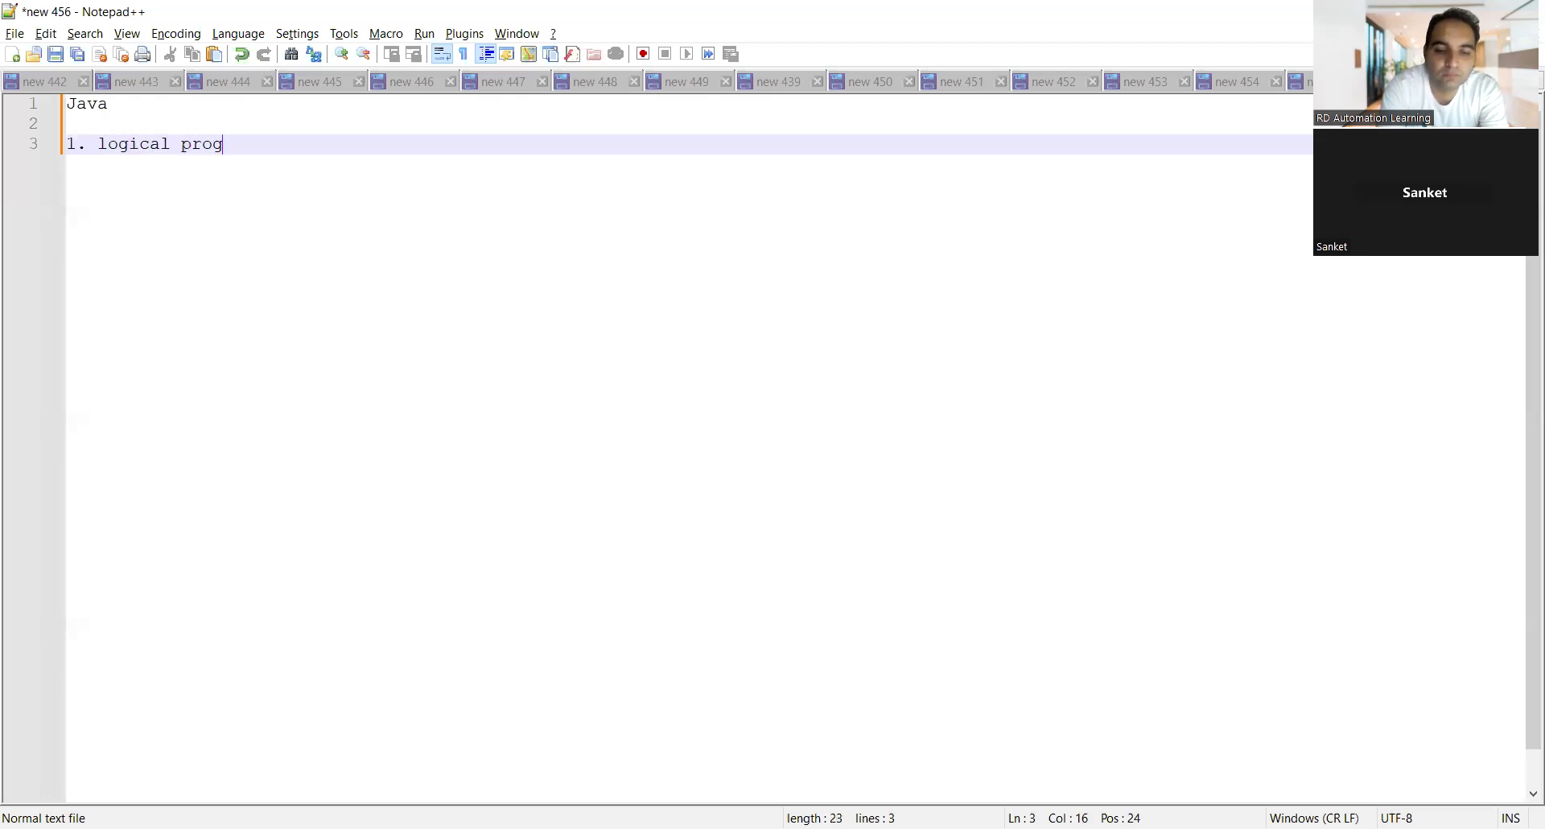
type("ra")
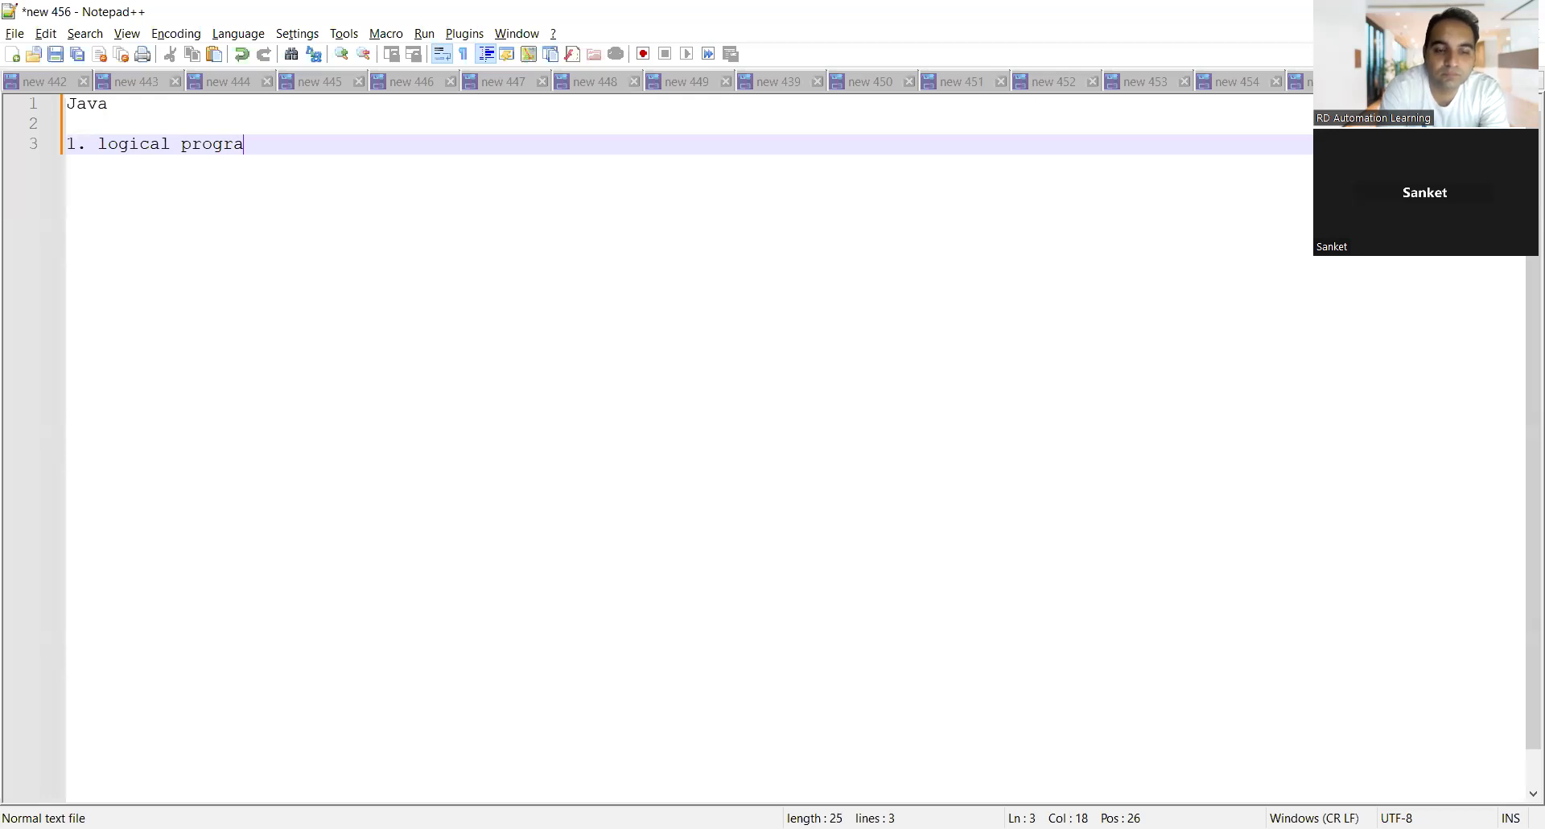
type("ms reverse the st")
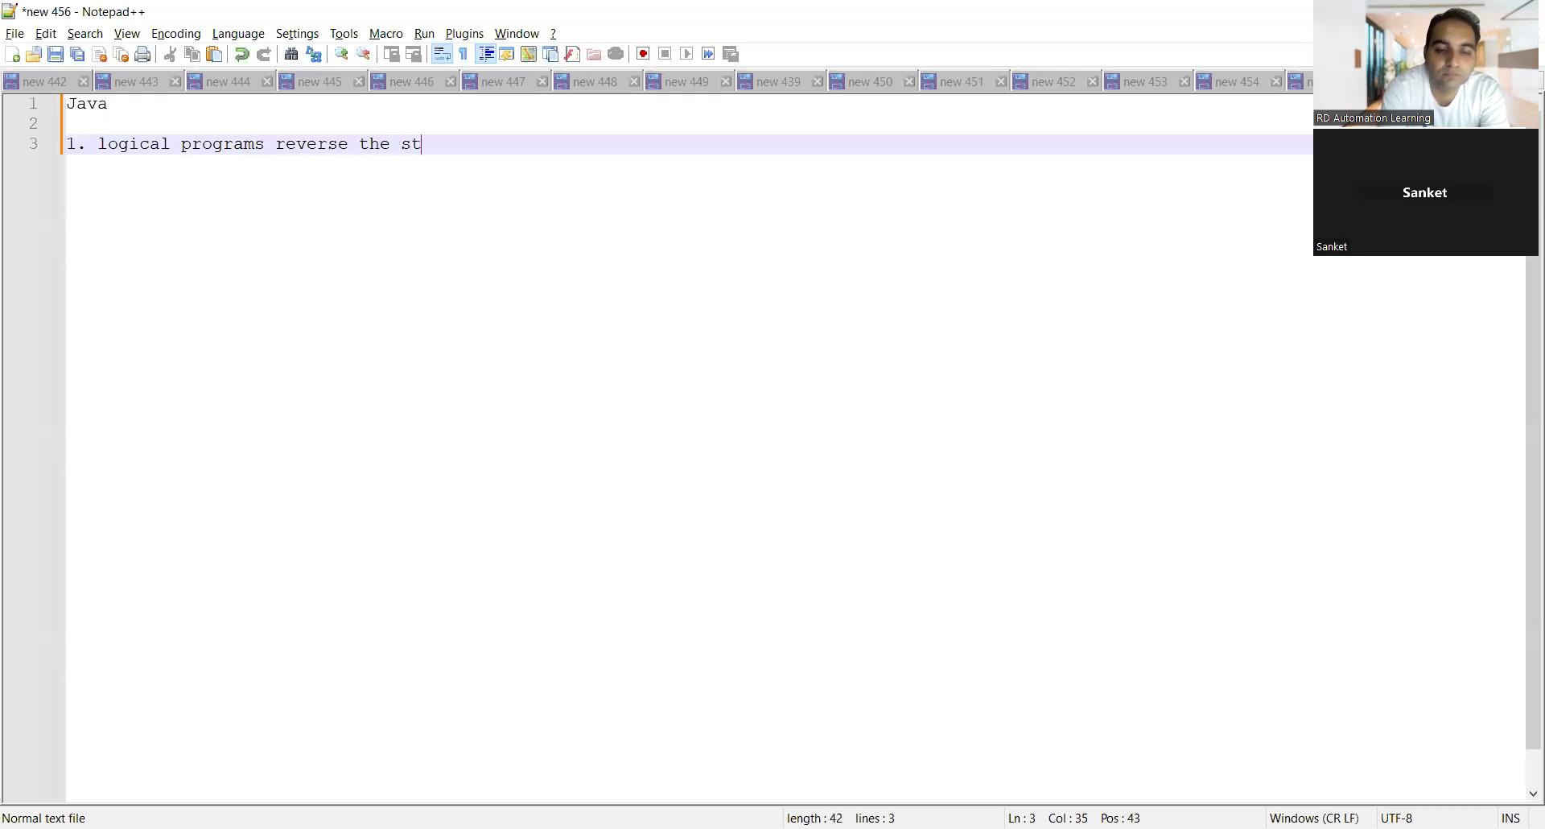
type("ring")
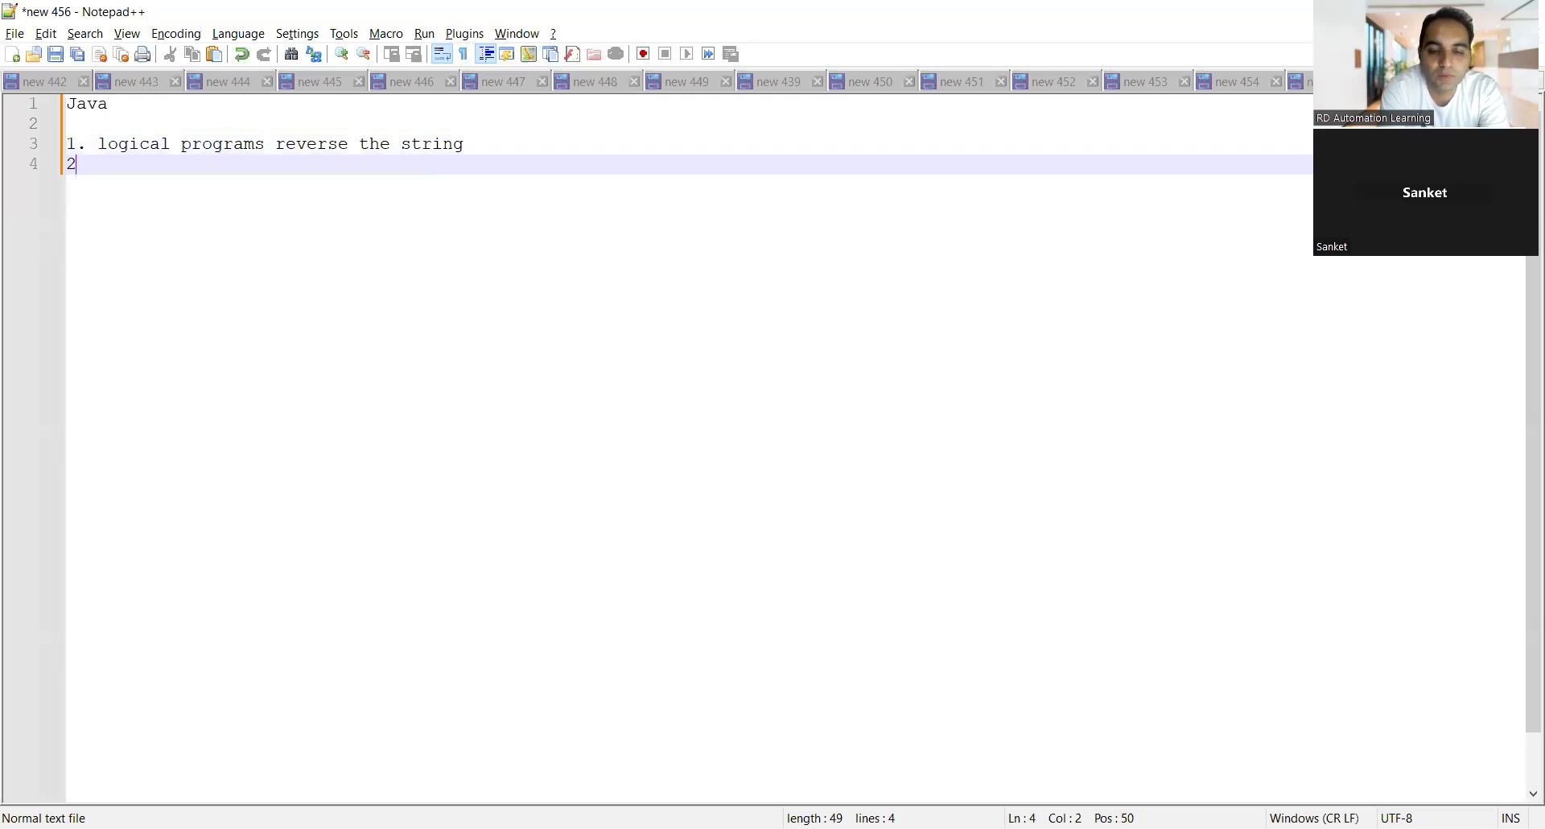
type(".")
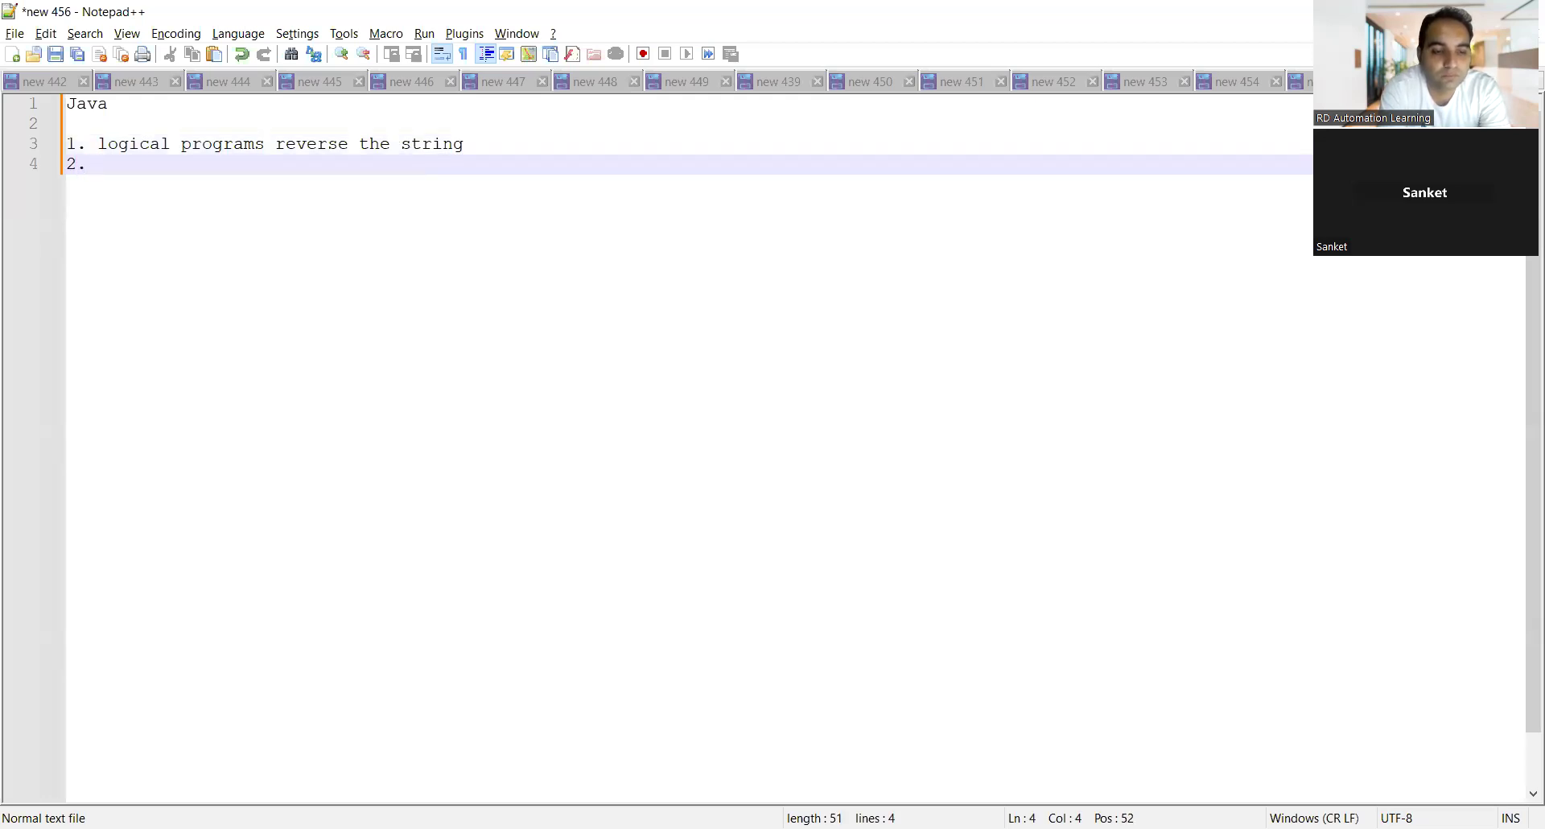
Step: Add item 2 'fibonacci series programs' and move the duplicate-characters text onto its own line
type("fibo")
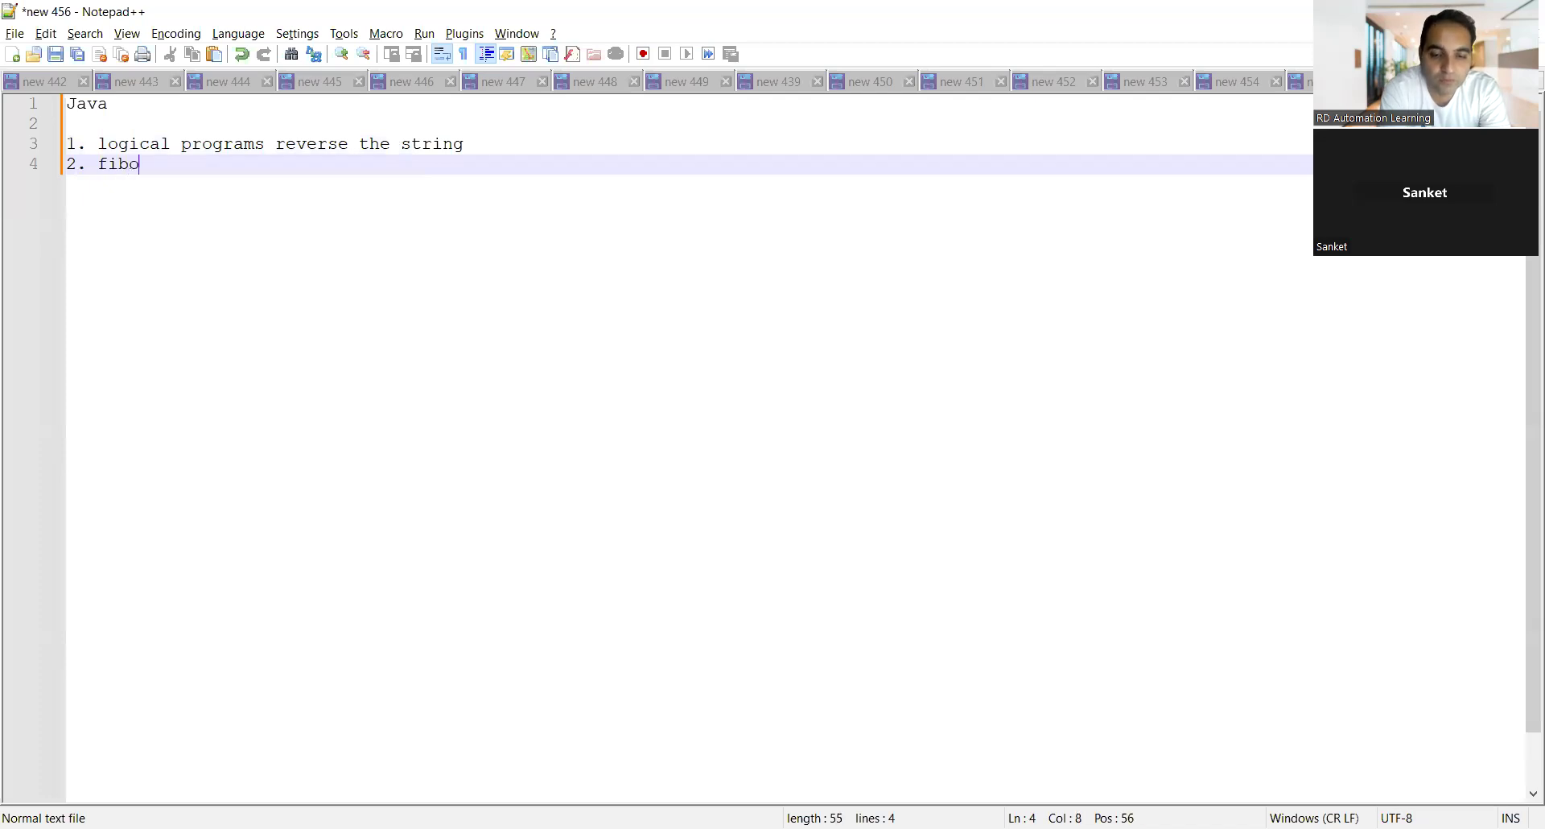
type("nacci")
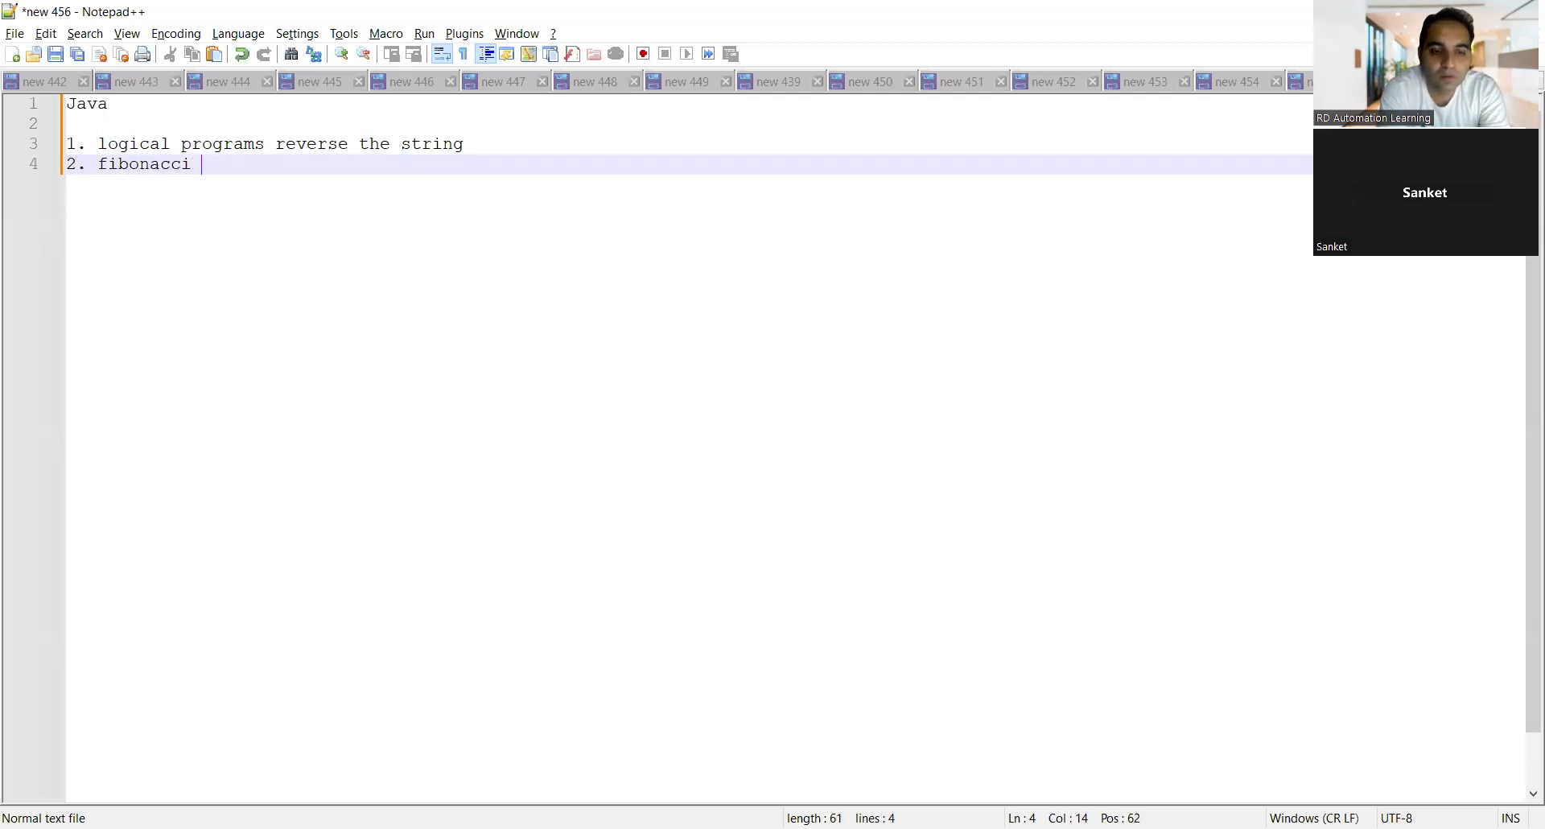
type("series programsduplicate ch")
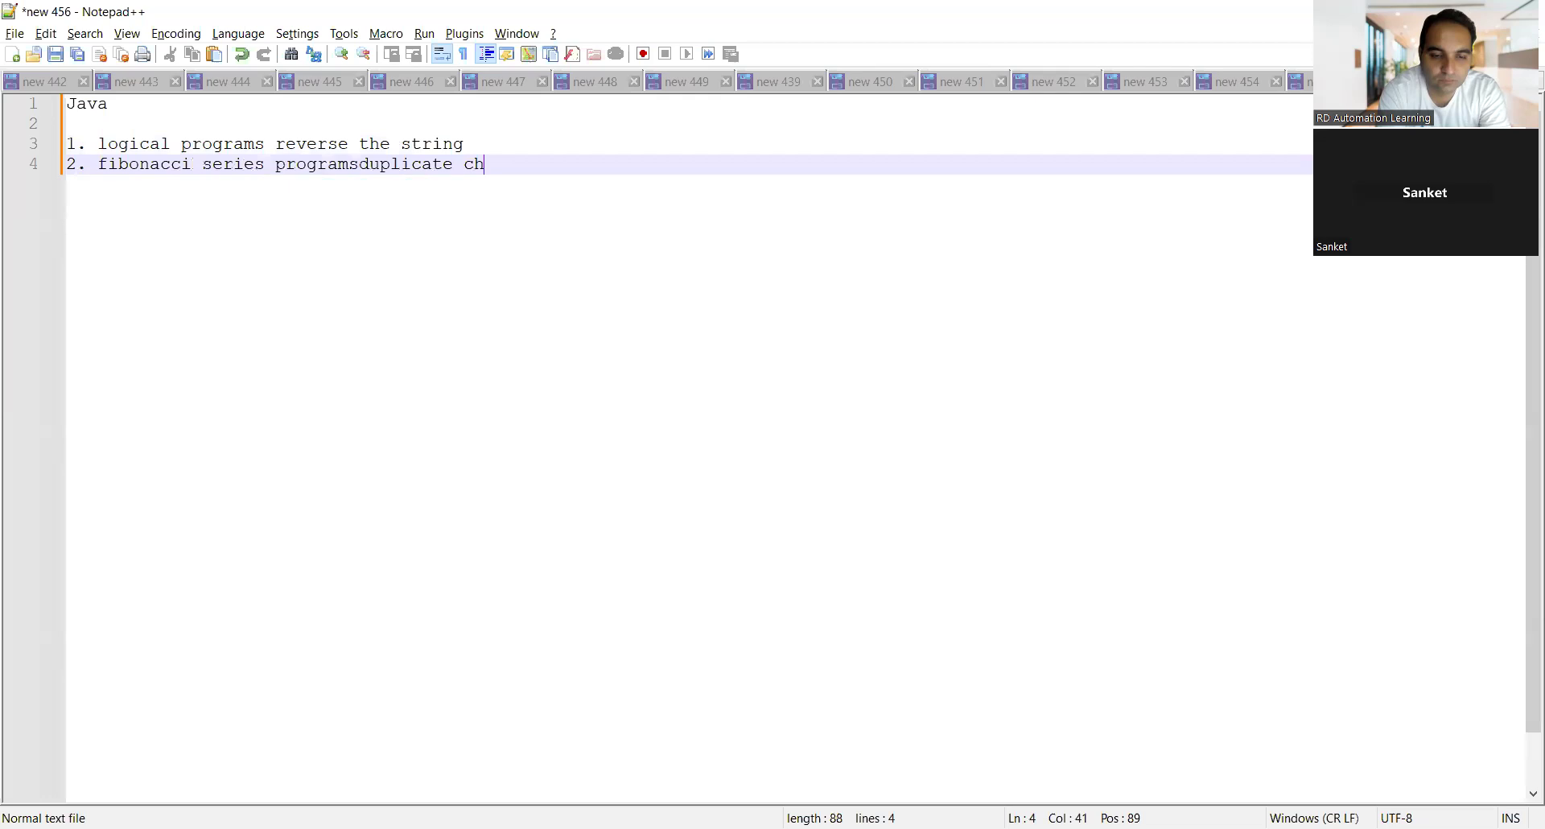
type("a")
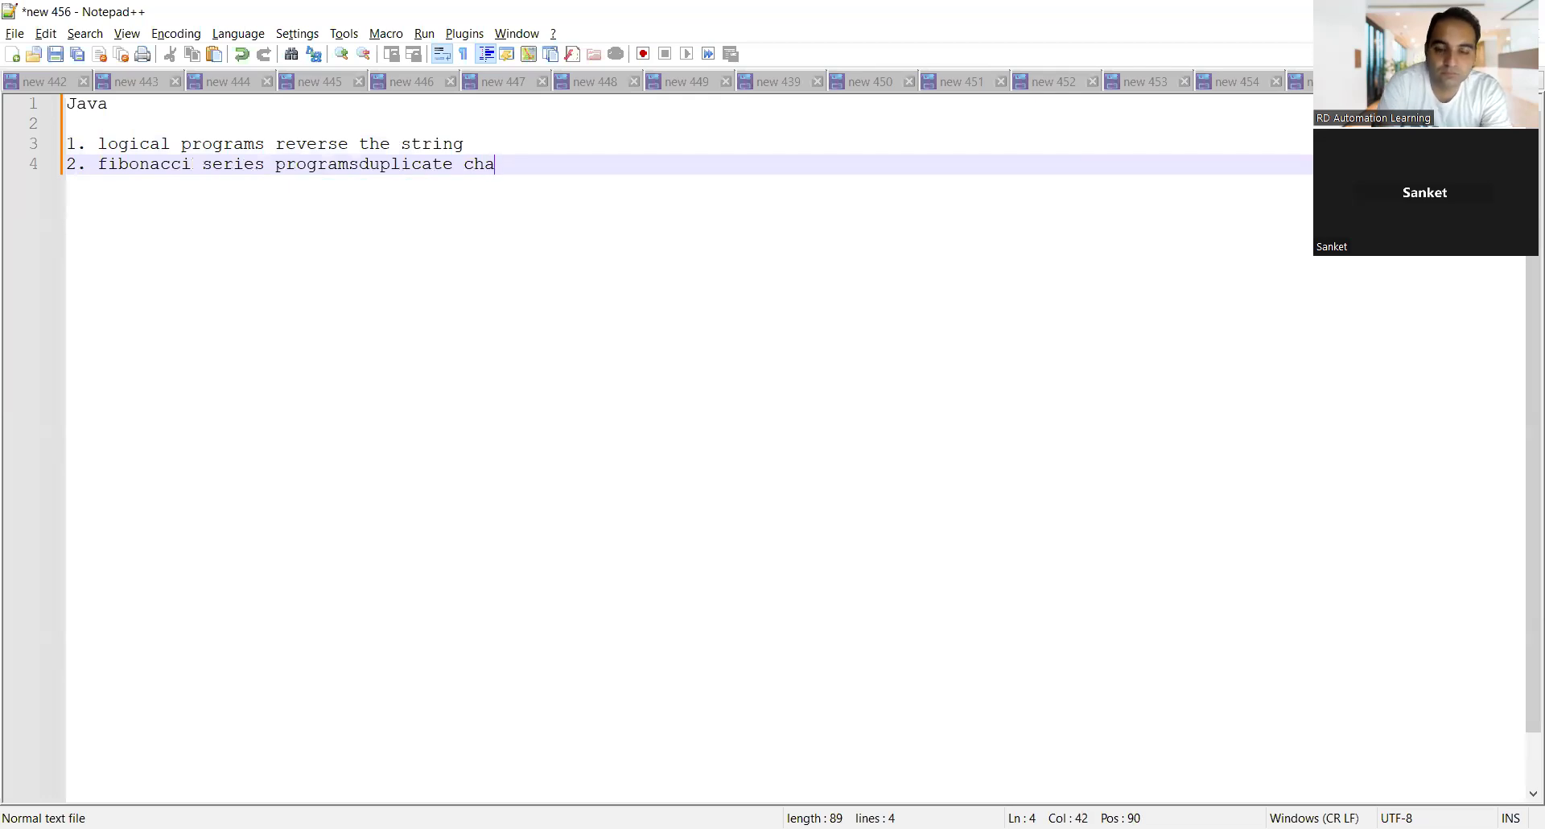
left_click(357, 164)
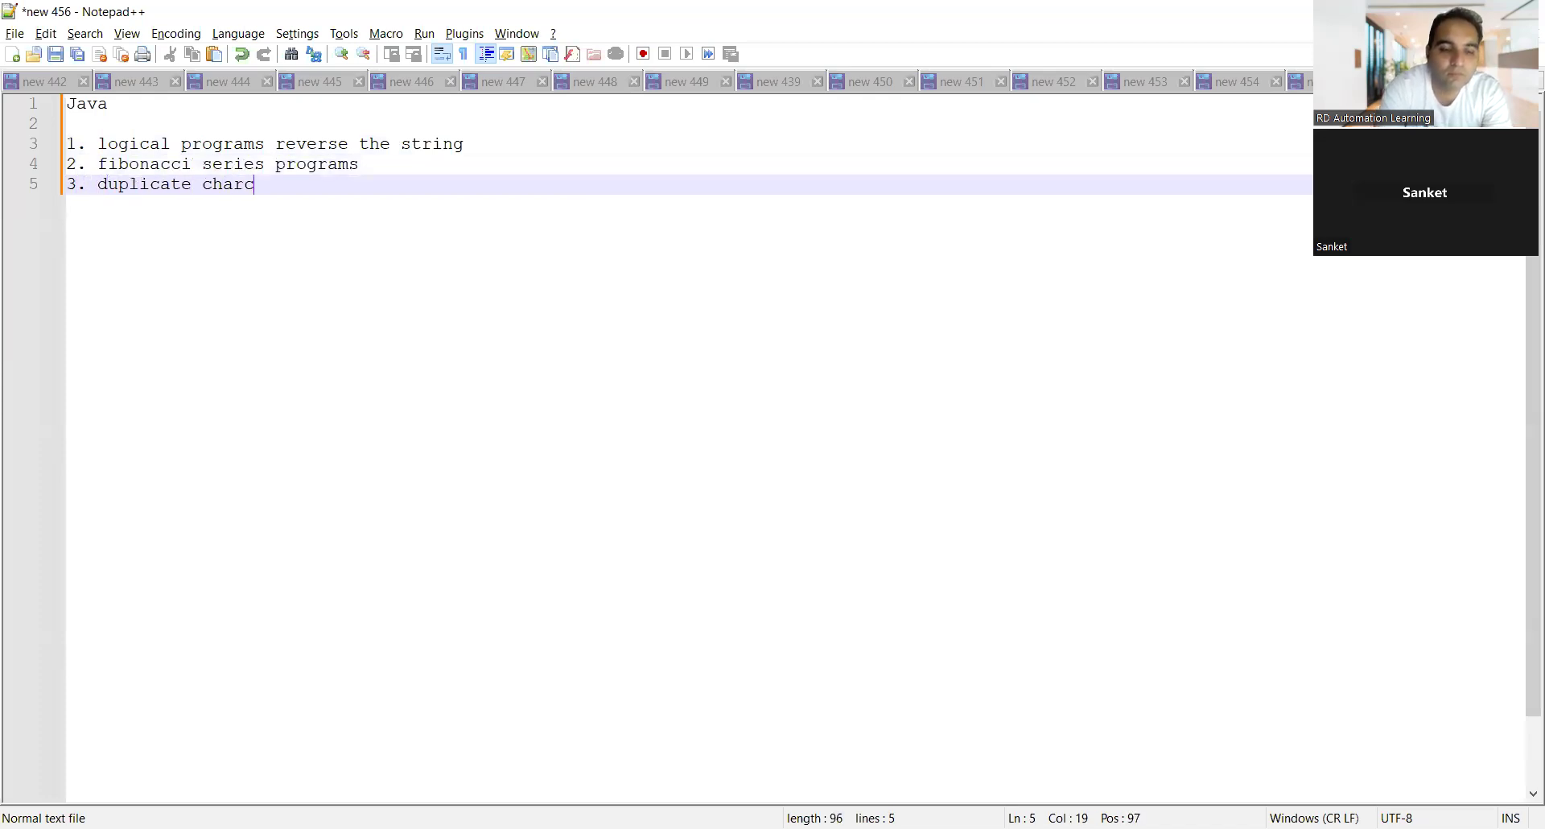
Step: Continue item 3 'duplicate characters in array' with the example array {1,2,3,4,4,3}
type("aters in a")
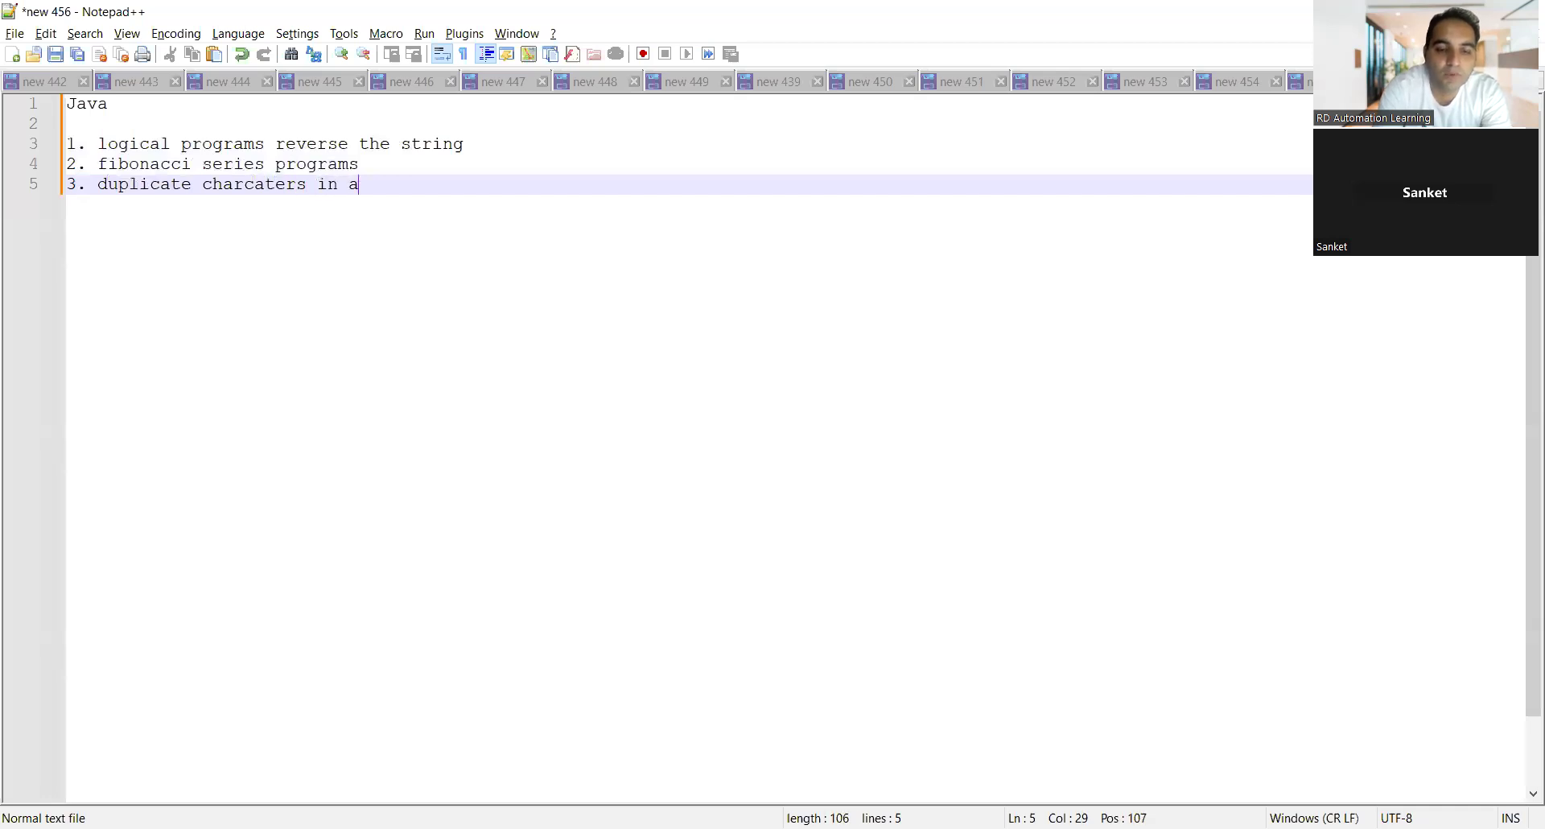
type("rray")
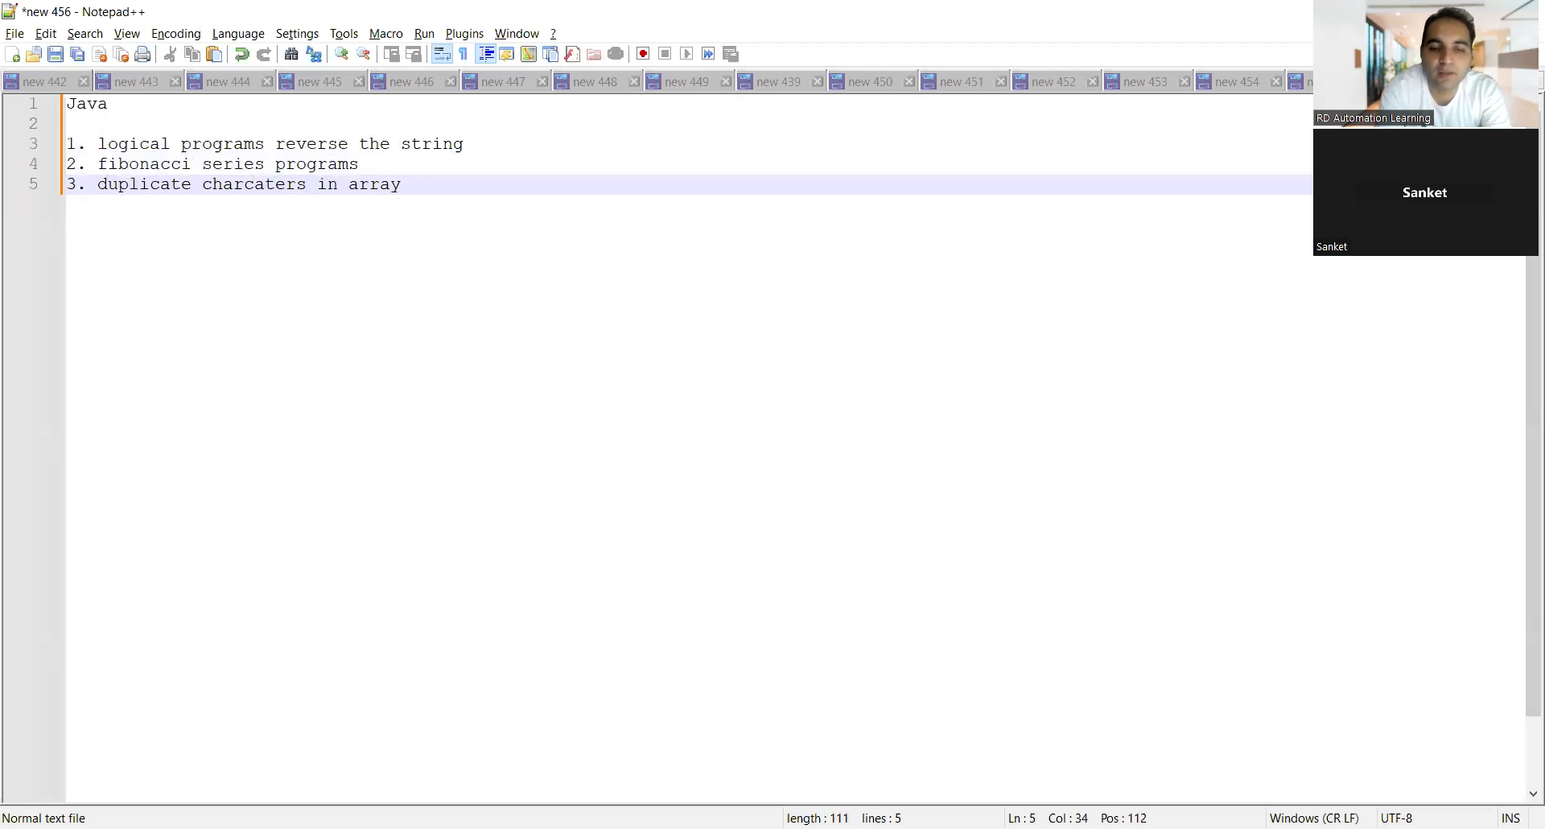
type("{1,2,")
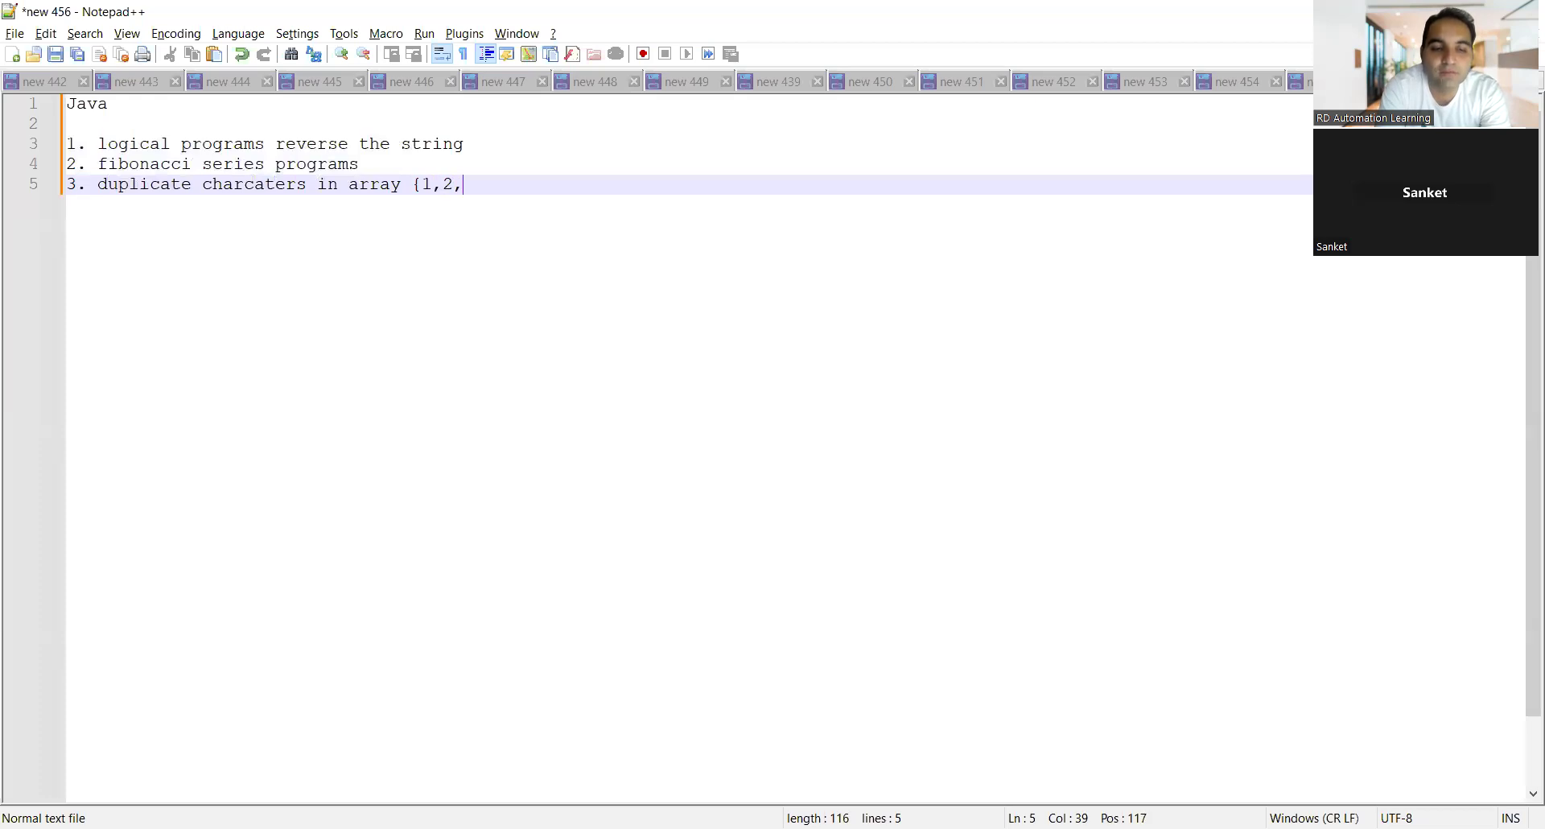
type("3,4,4,")
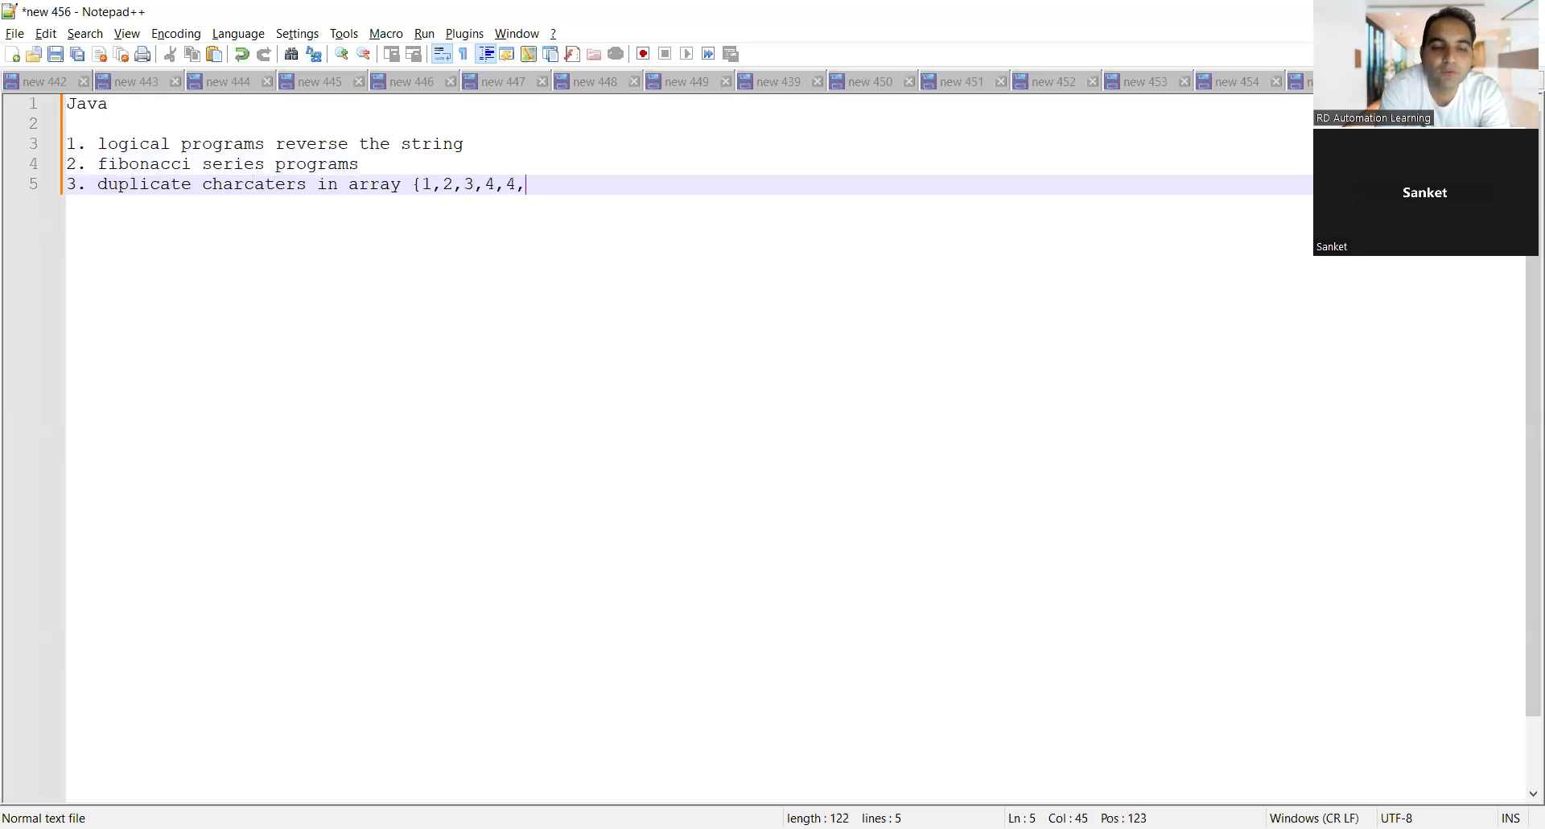
type("3")
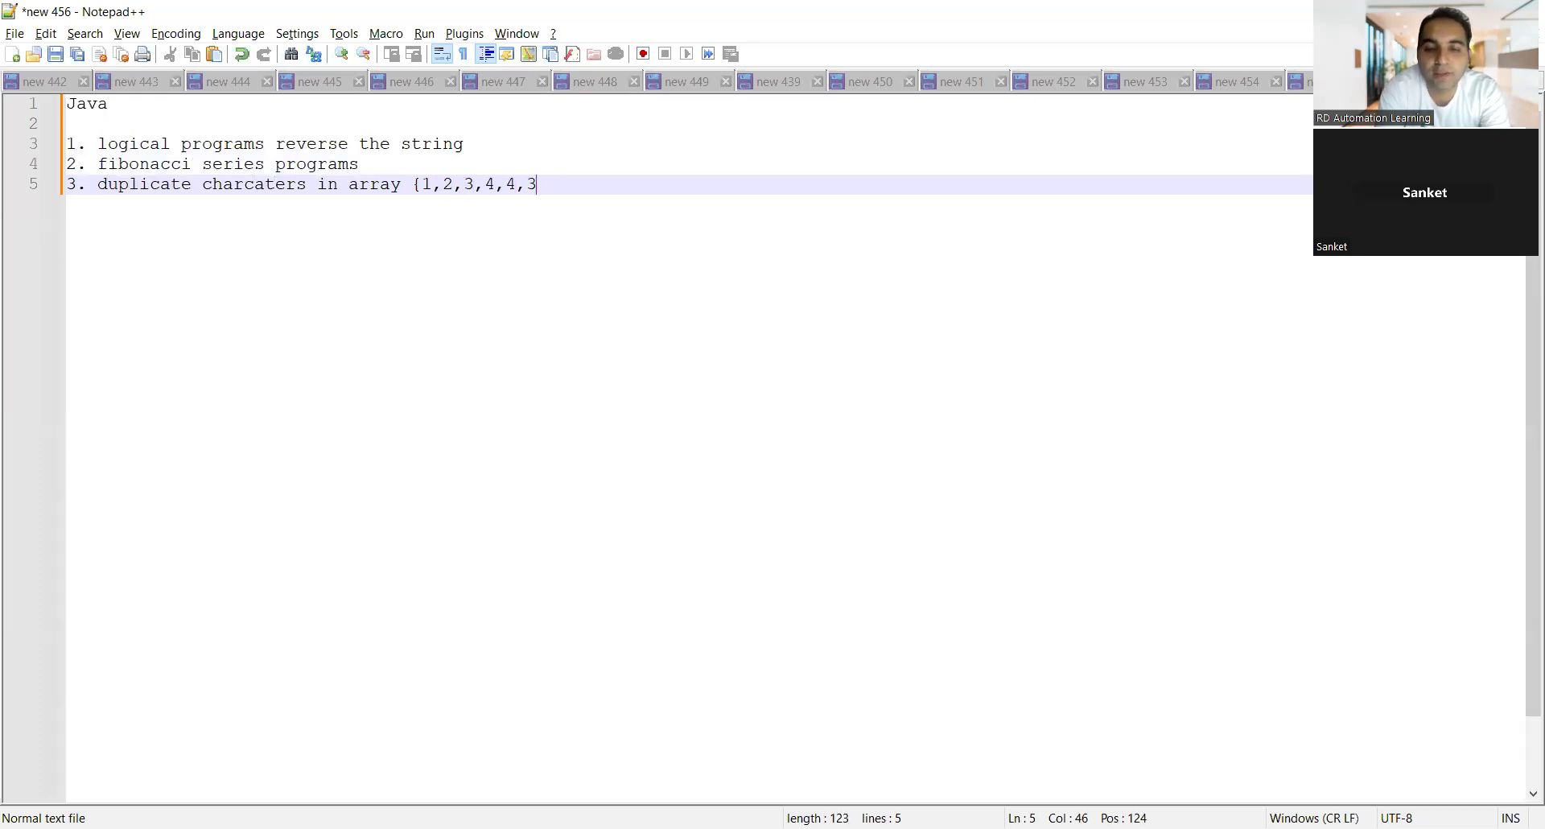
type("}")
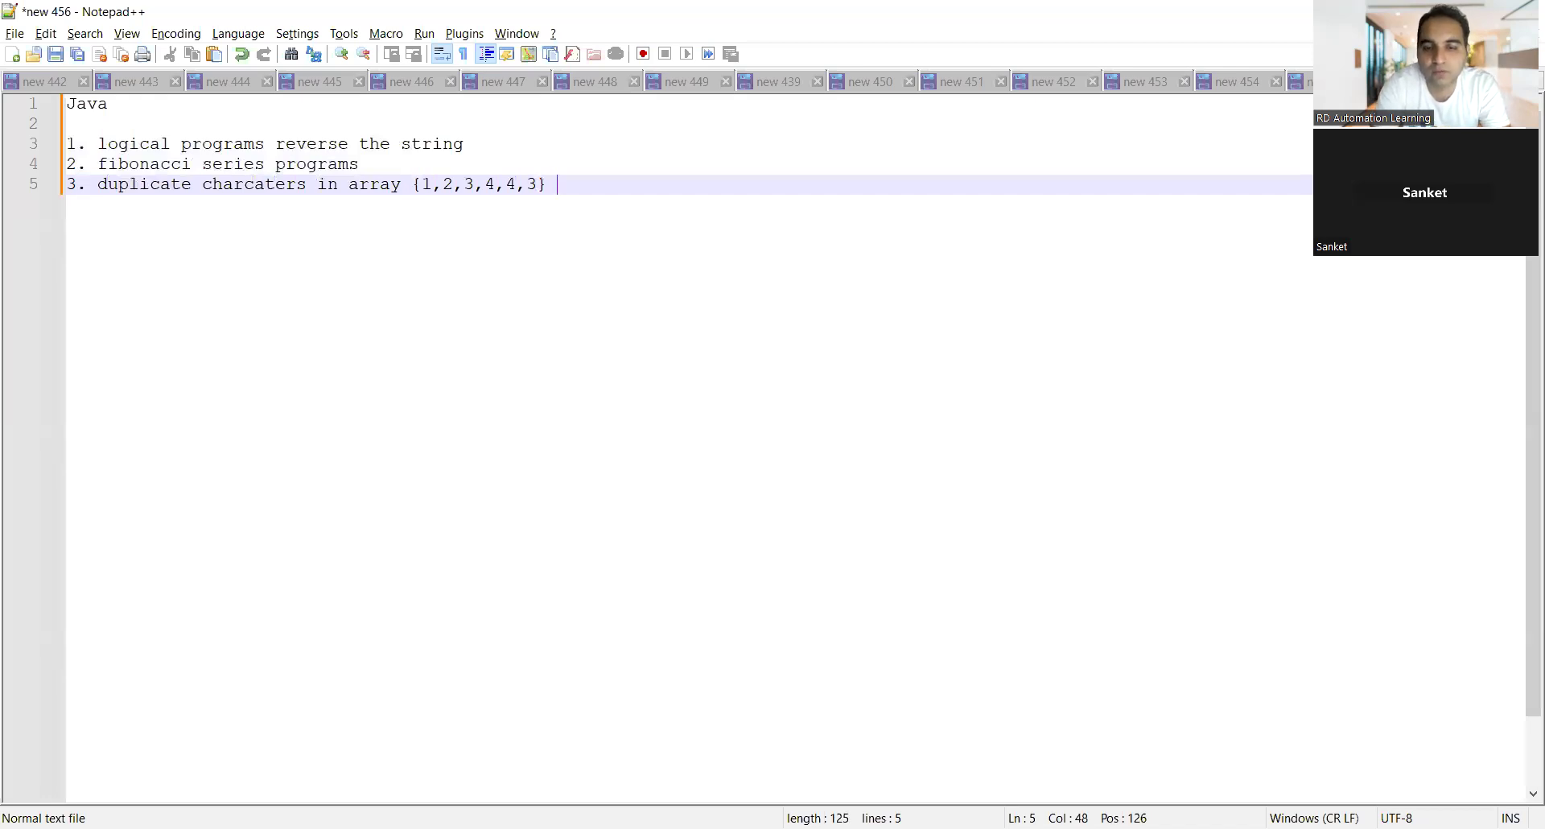
Step: Append 'identify duplicate elements from array' to complete item 3
type("ideti")
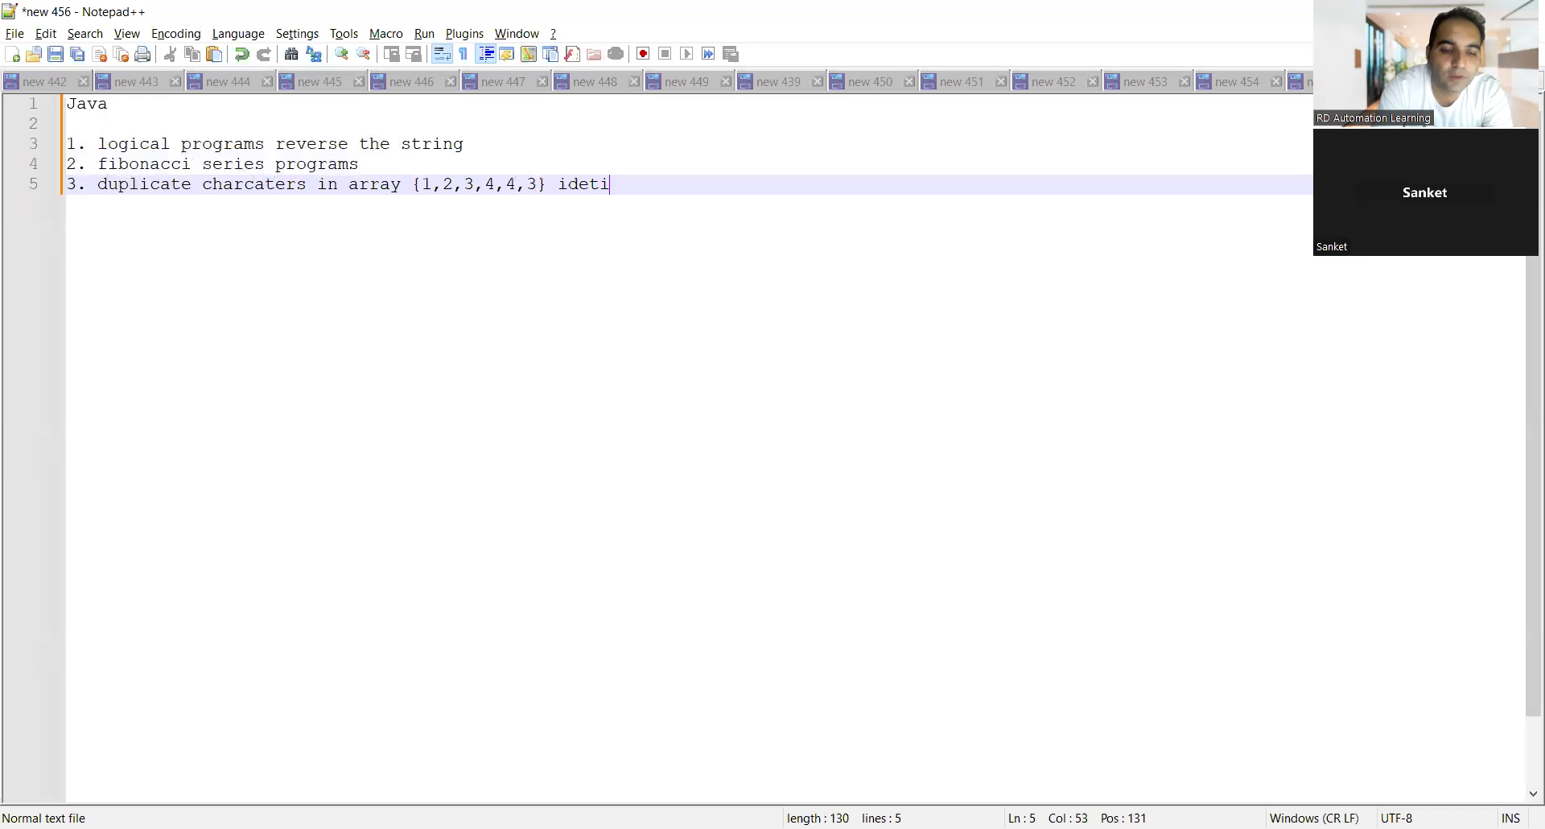
type("fy dup")
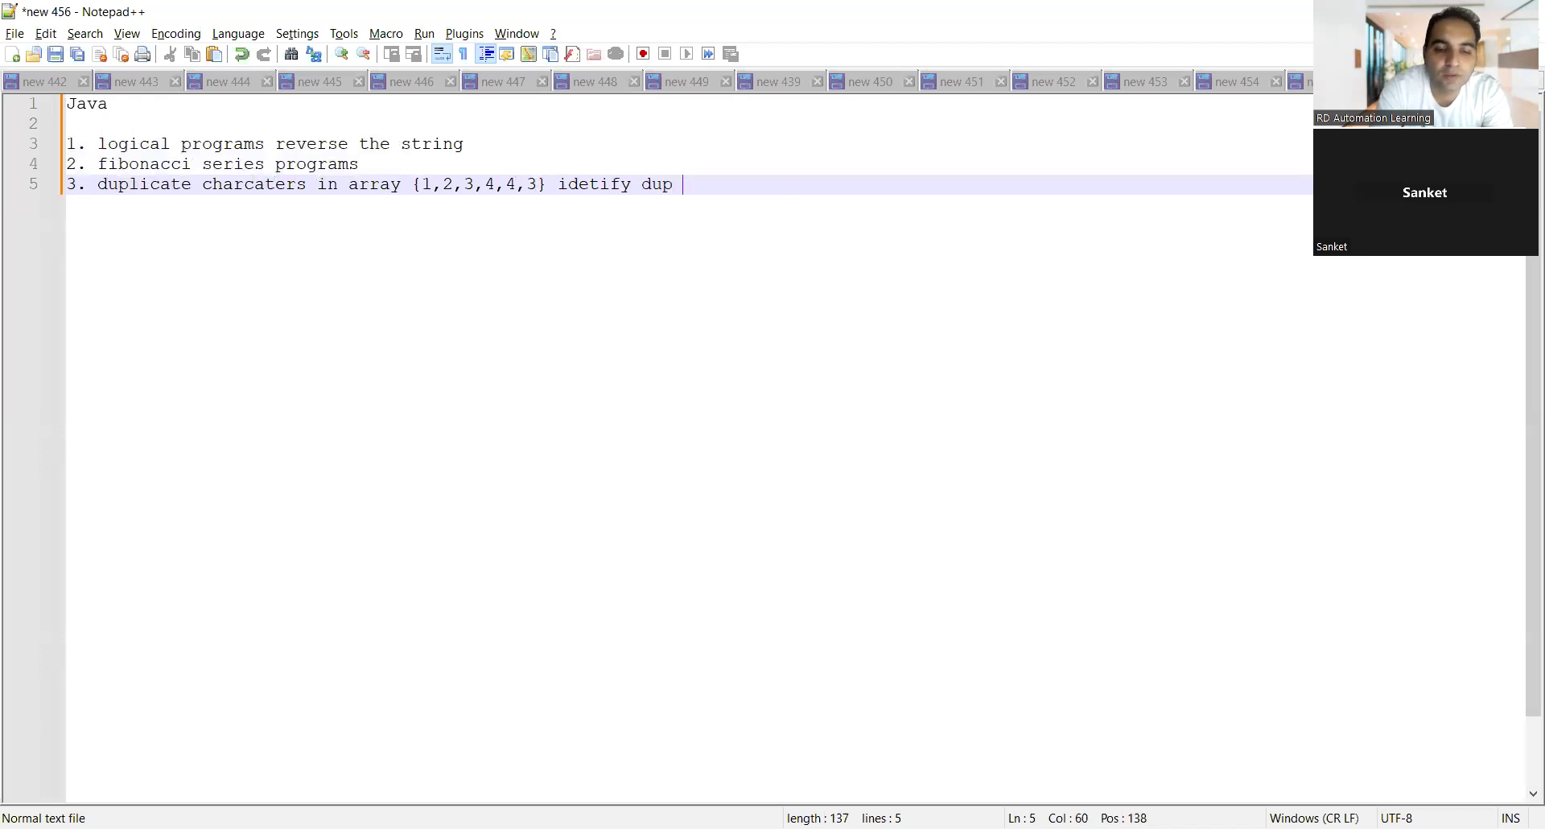
type("elements from")
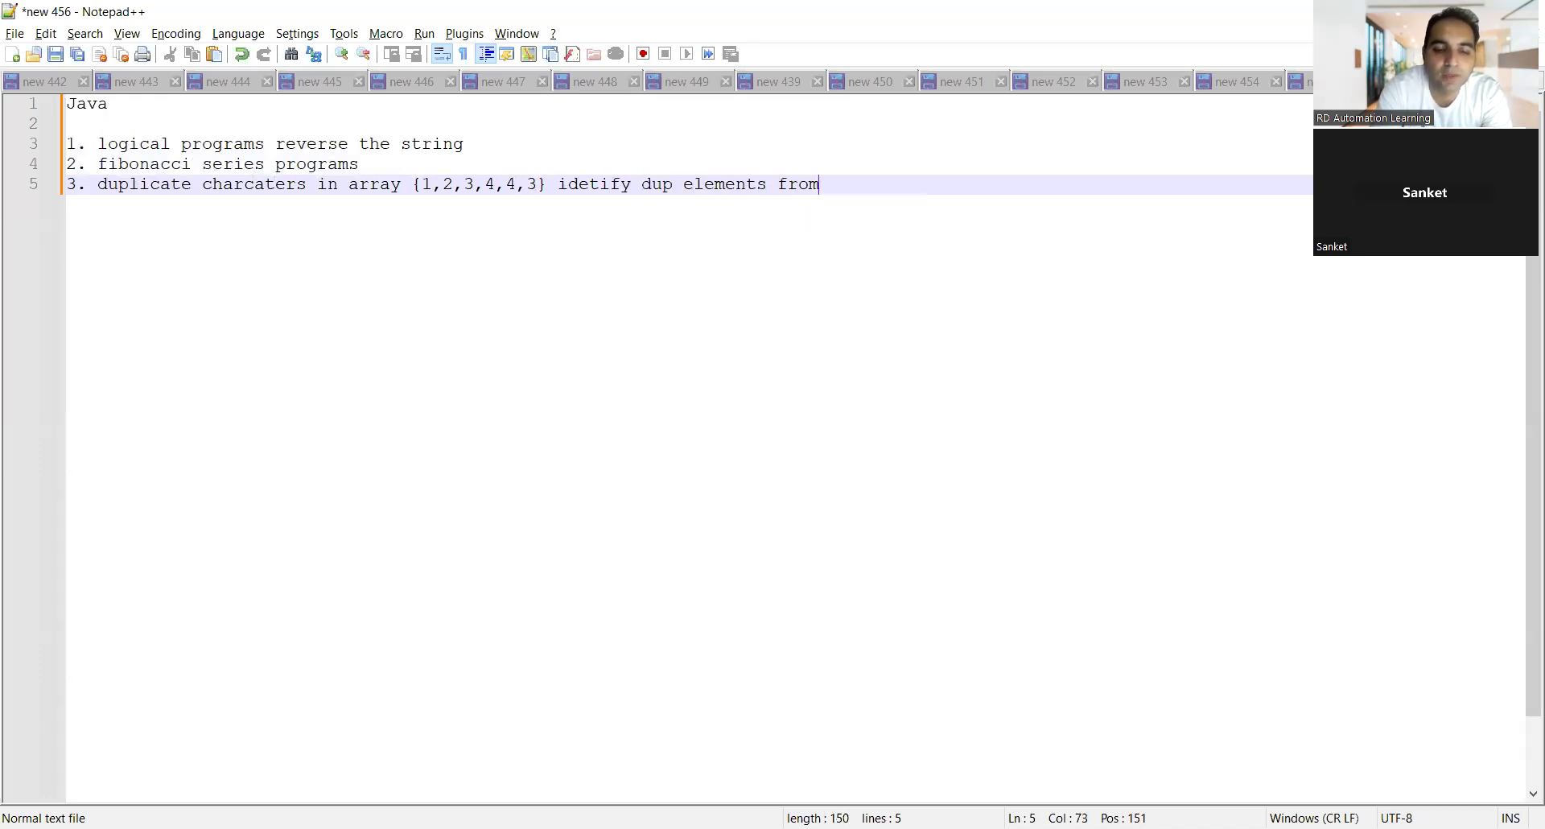
type("array")
type("4.")
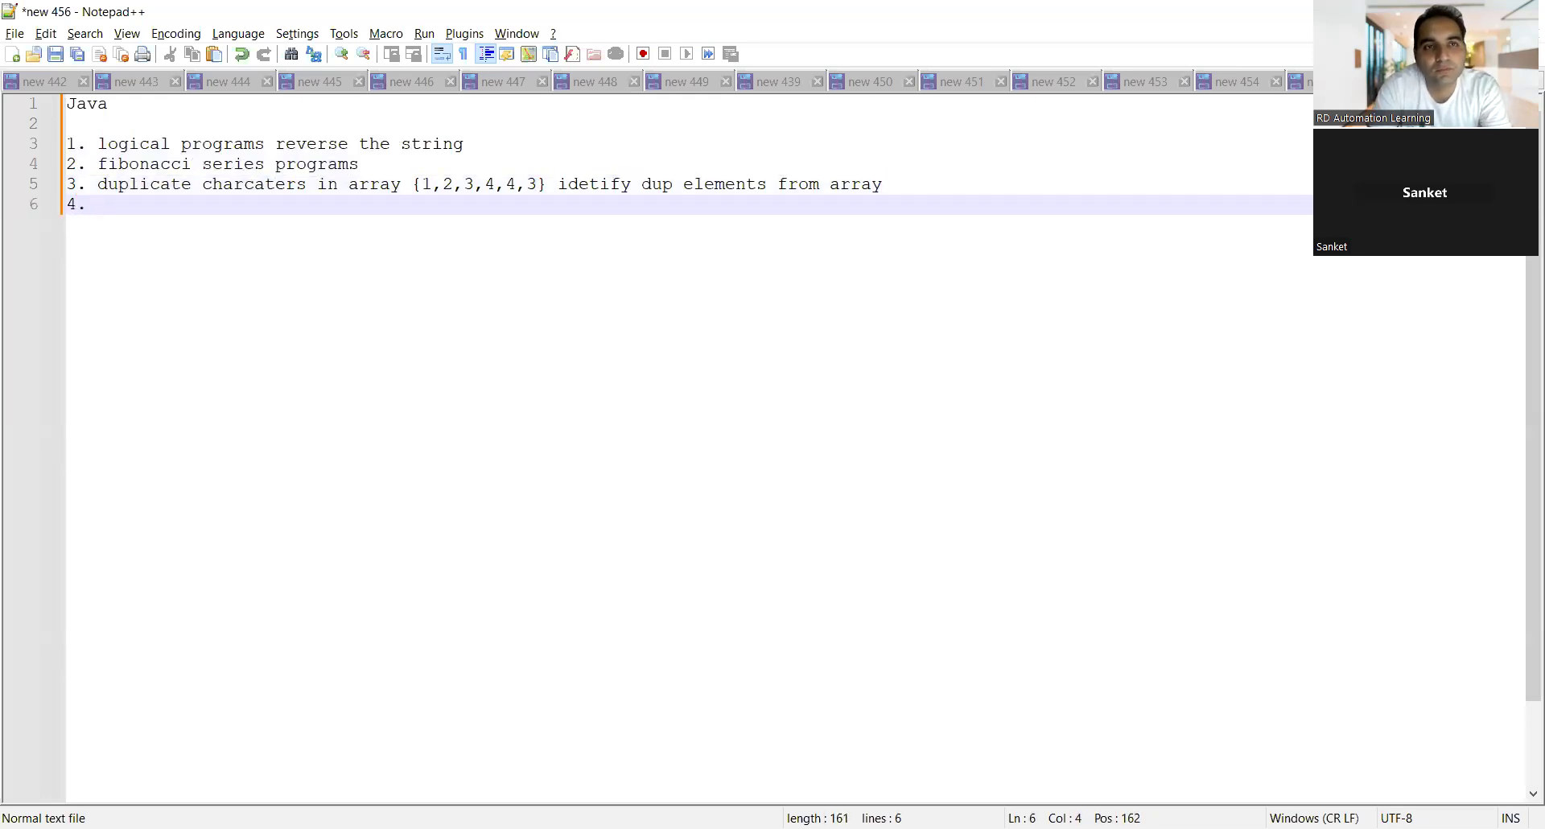
Step: Write item 4 'in automation script how to handle dropdown' and 'how to fetch data from excel sheet'
type("in a")
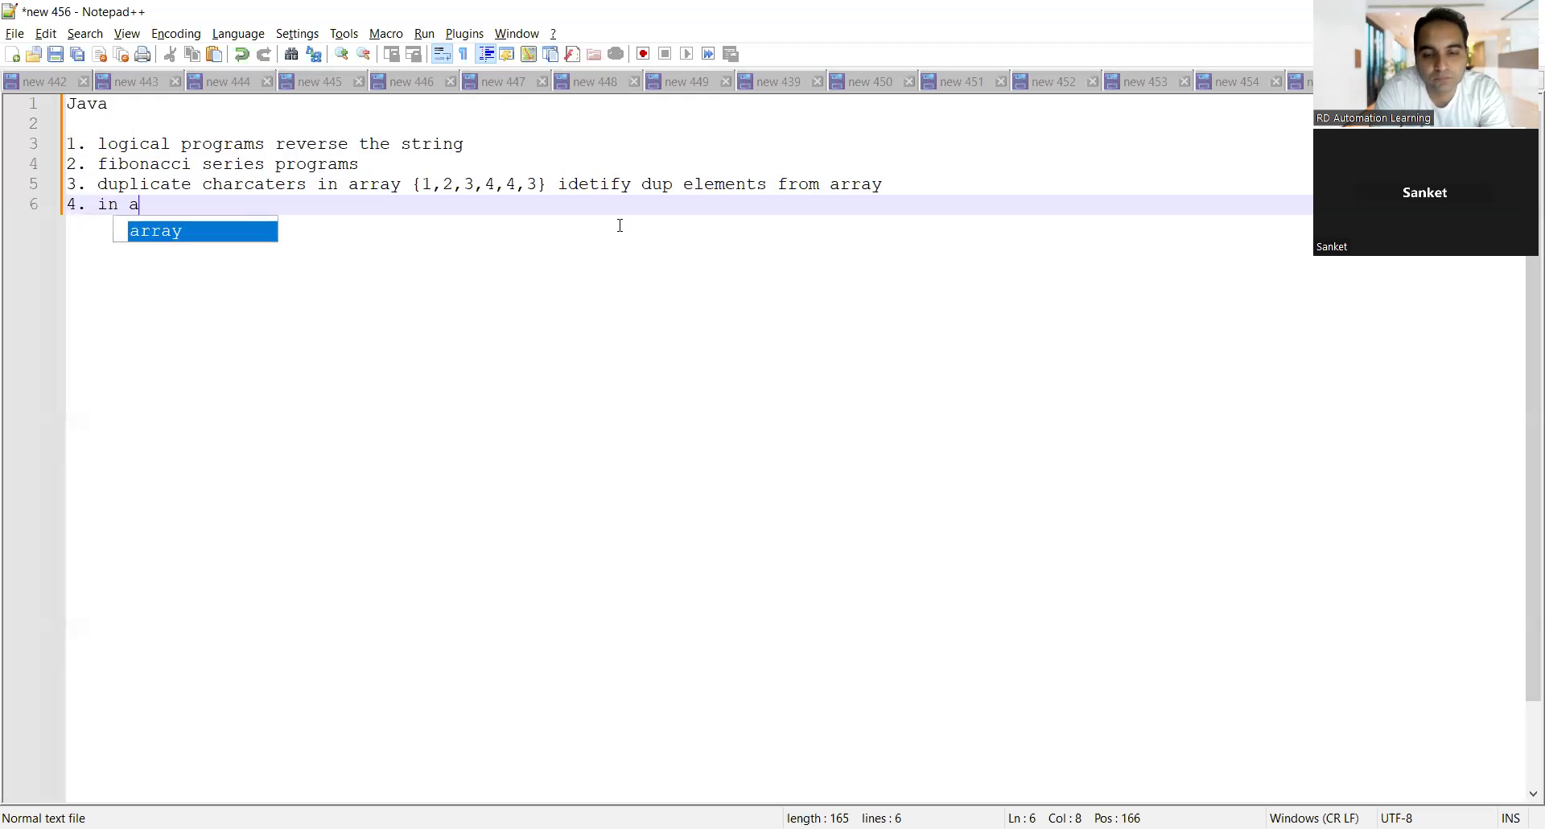
type("utomation s")
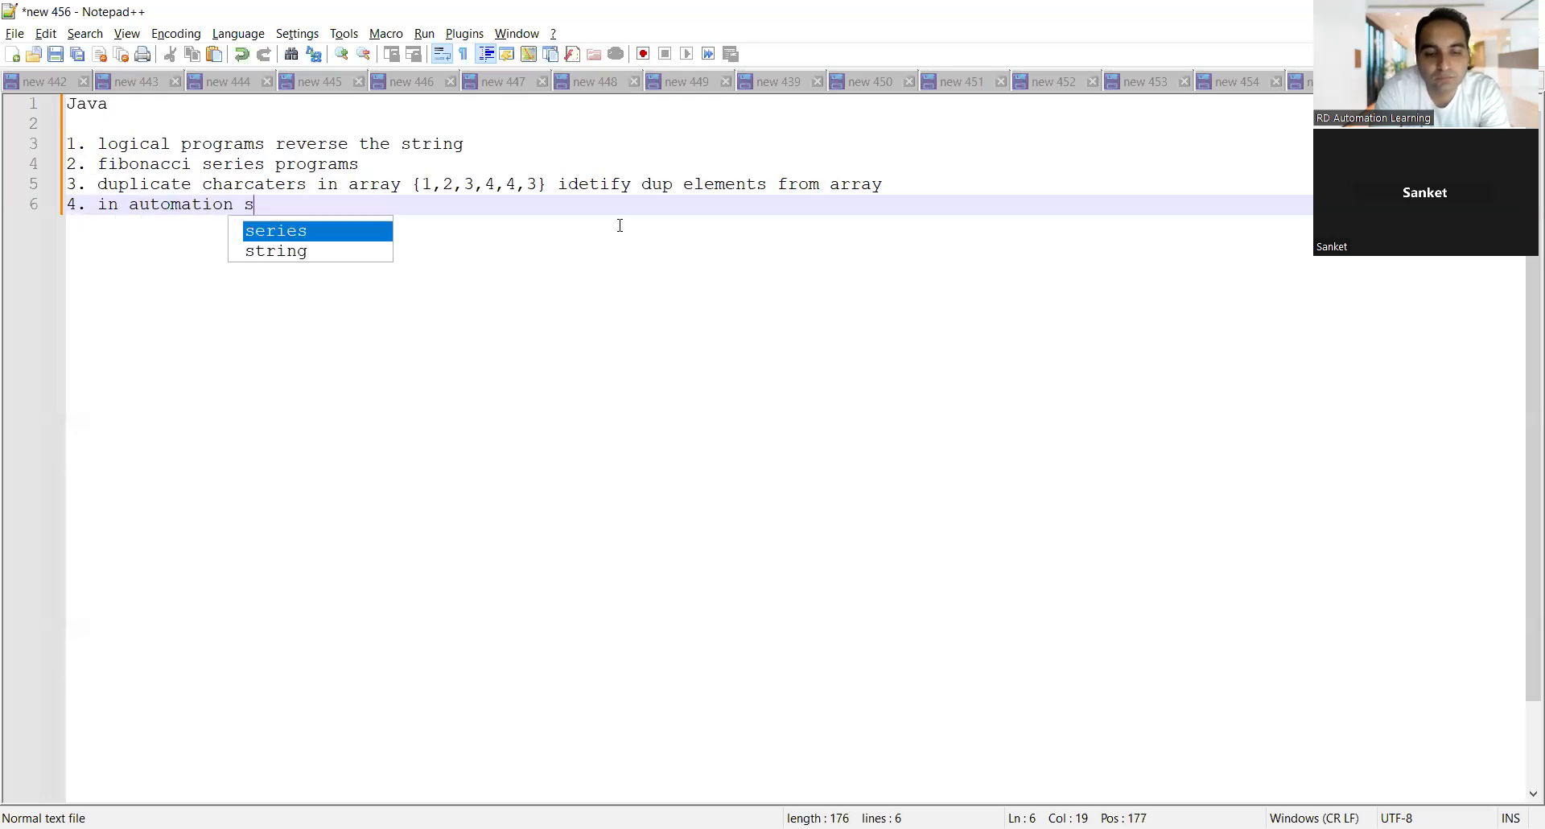
type("cript o")
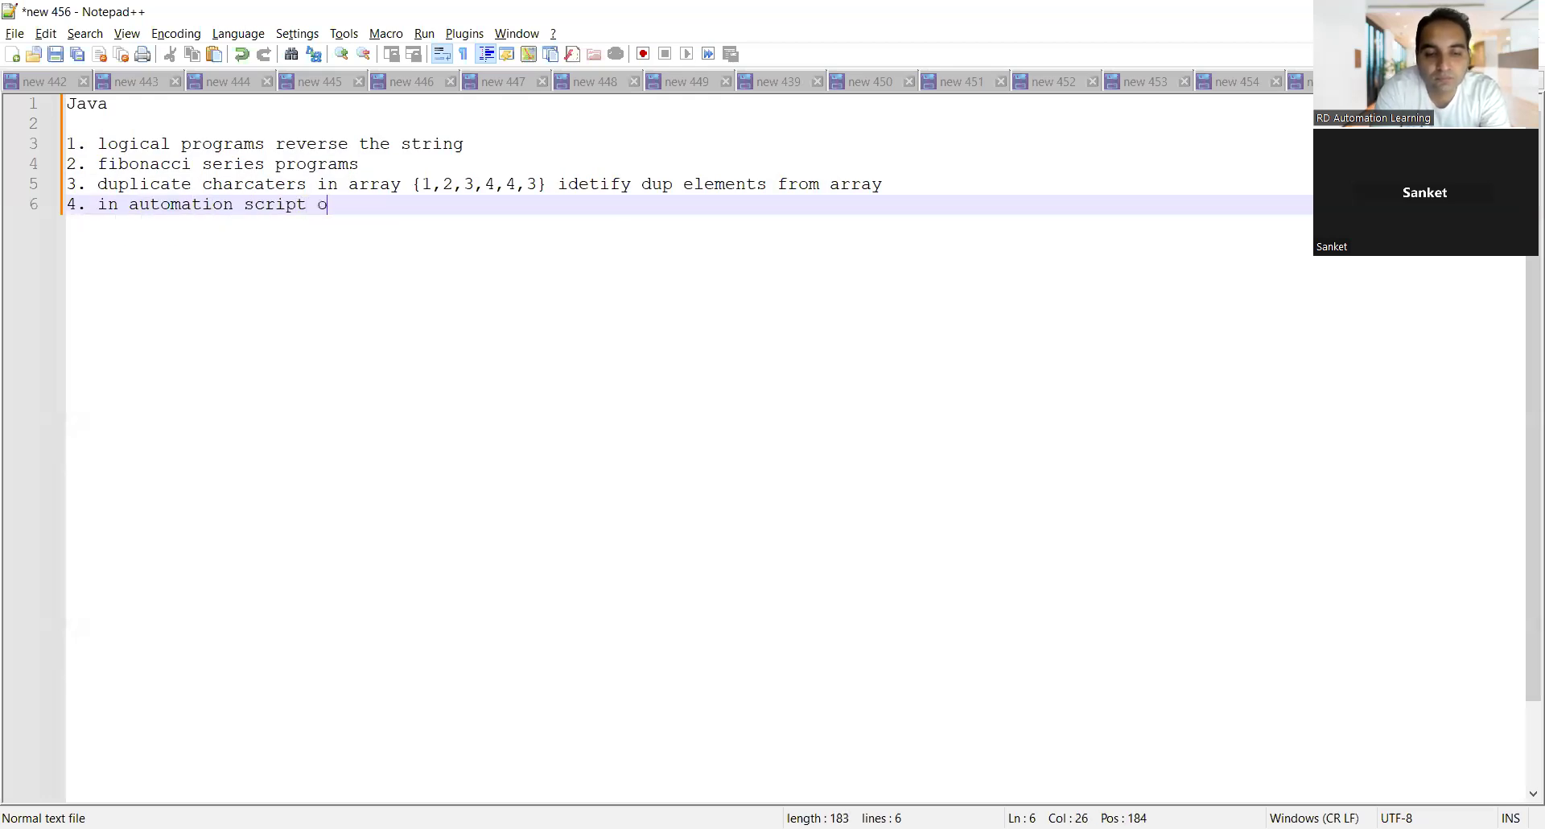
type("how to handle dropdown")
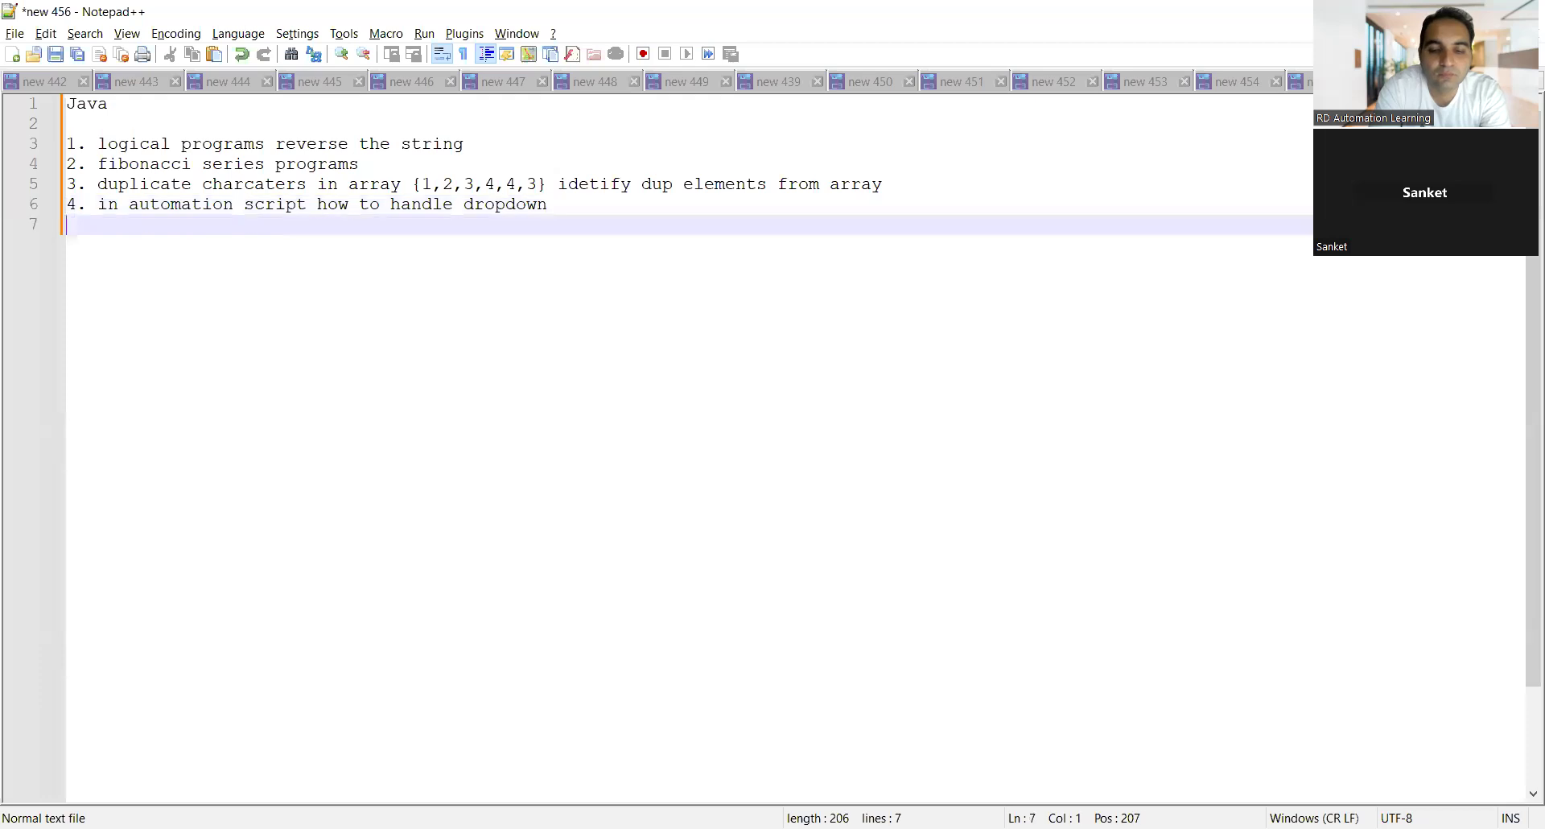
type("how to fetch data from excel sheet")
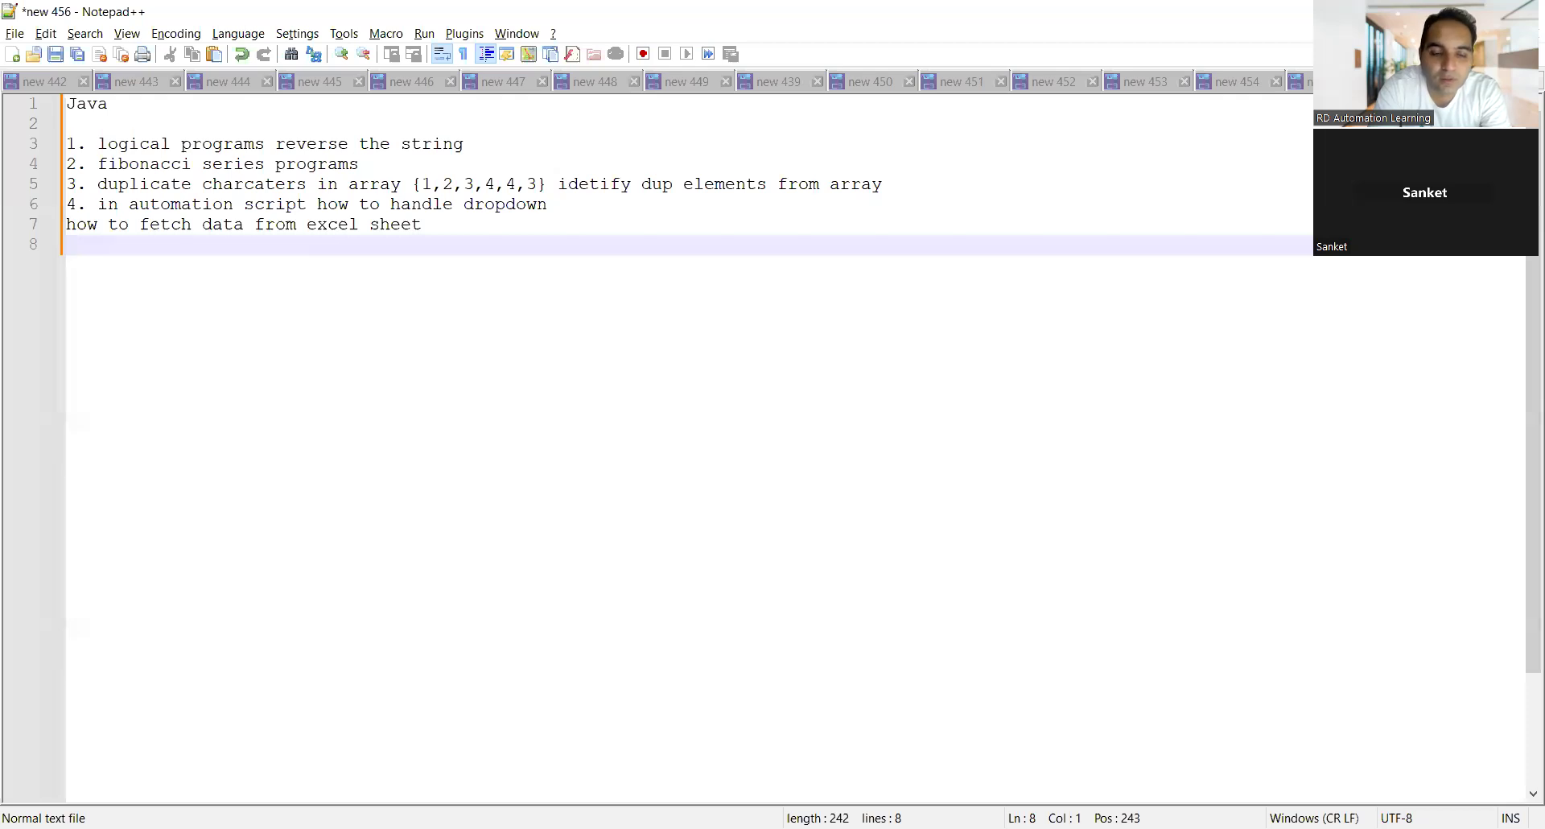
Step: Add the question 'how to handle the iframe' on a new line
type("how to")
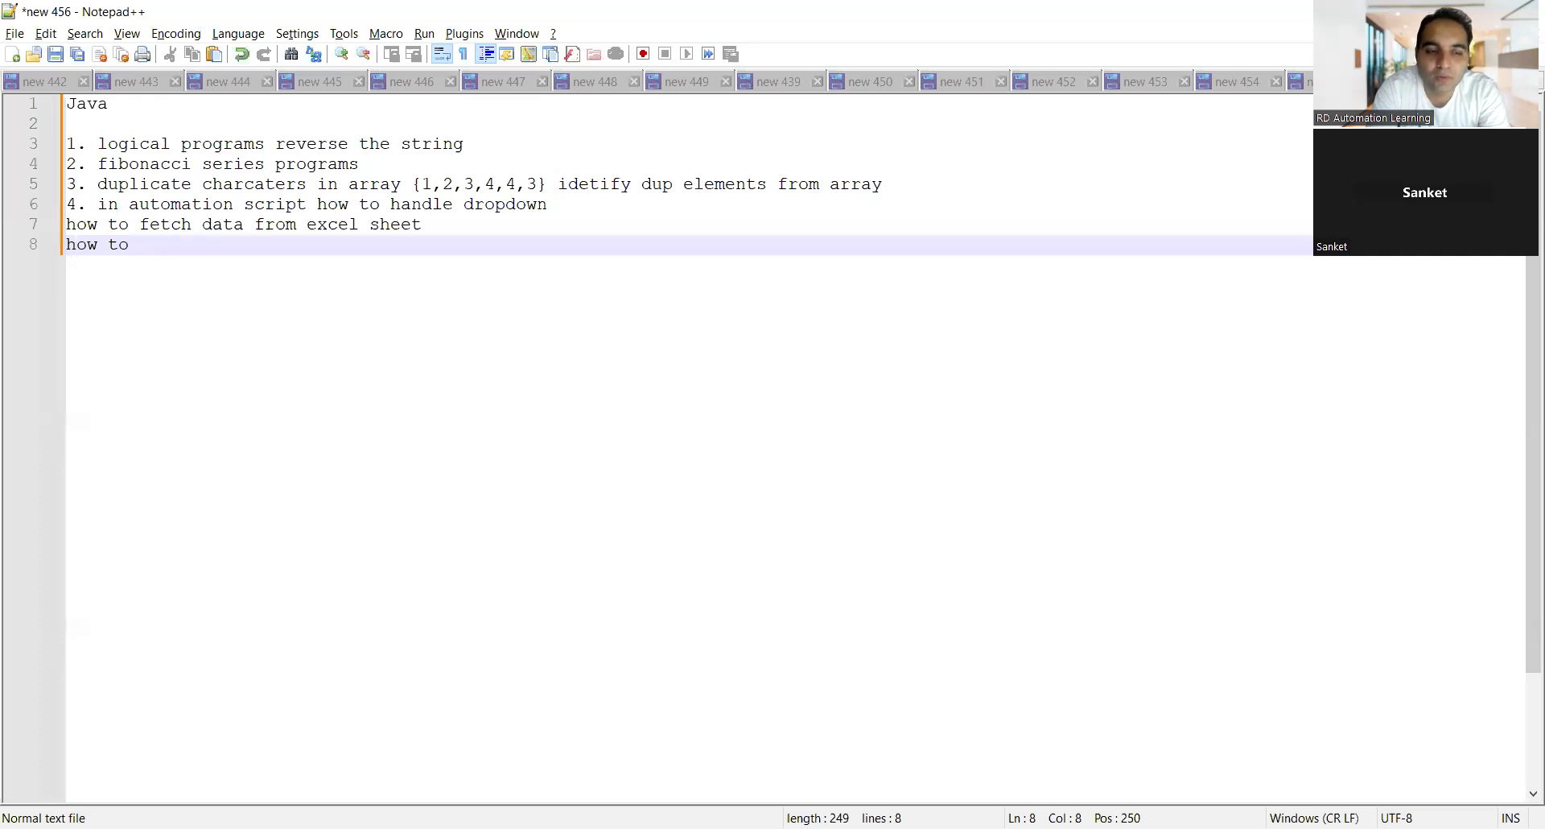
type("handl")
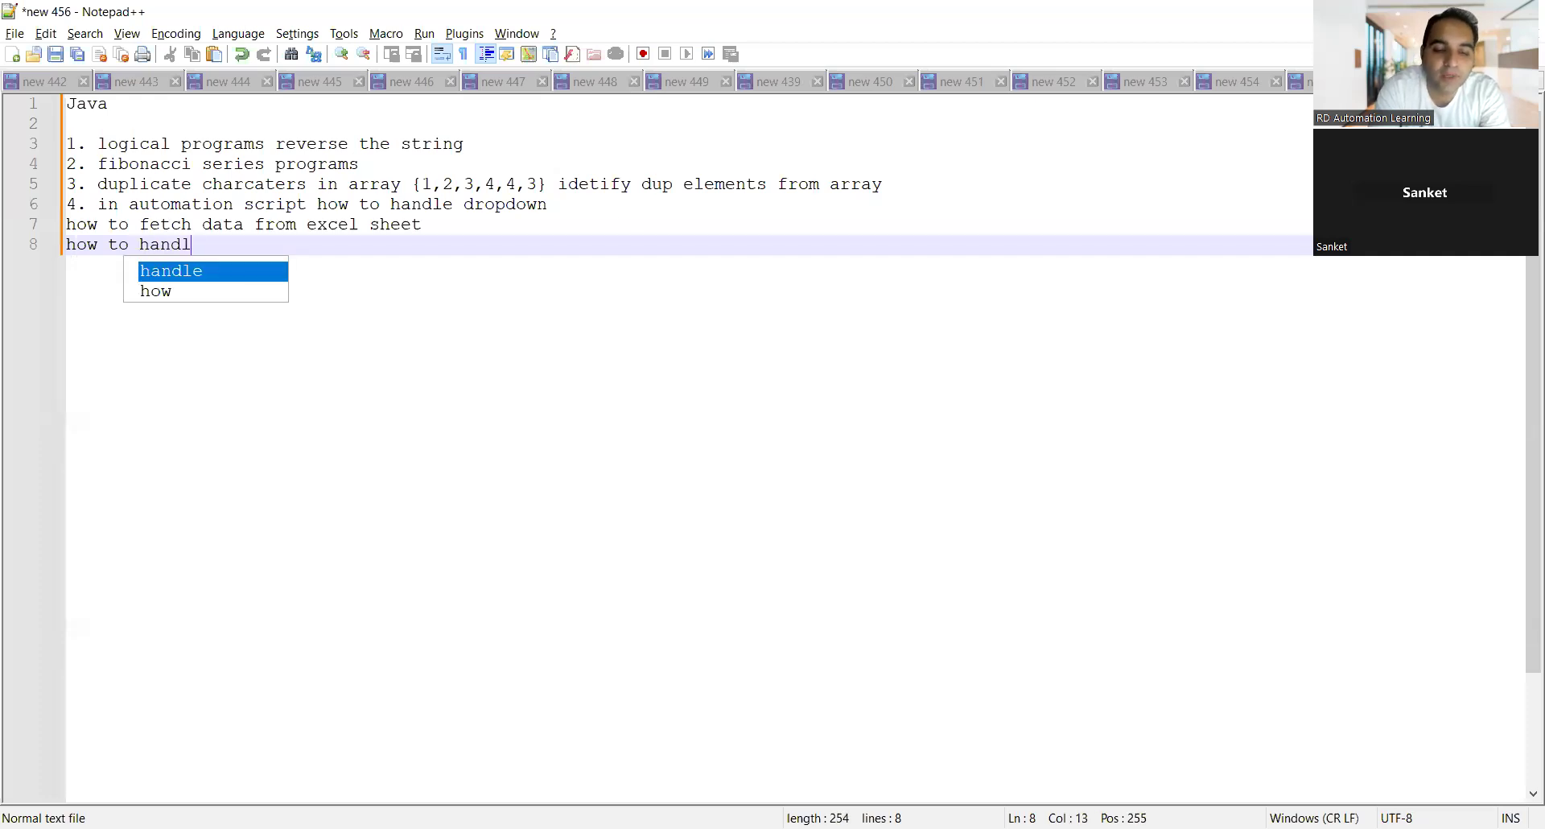
type("e the iframe")
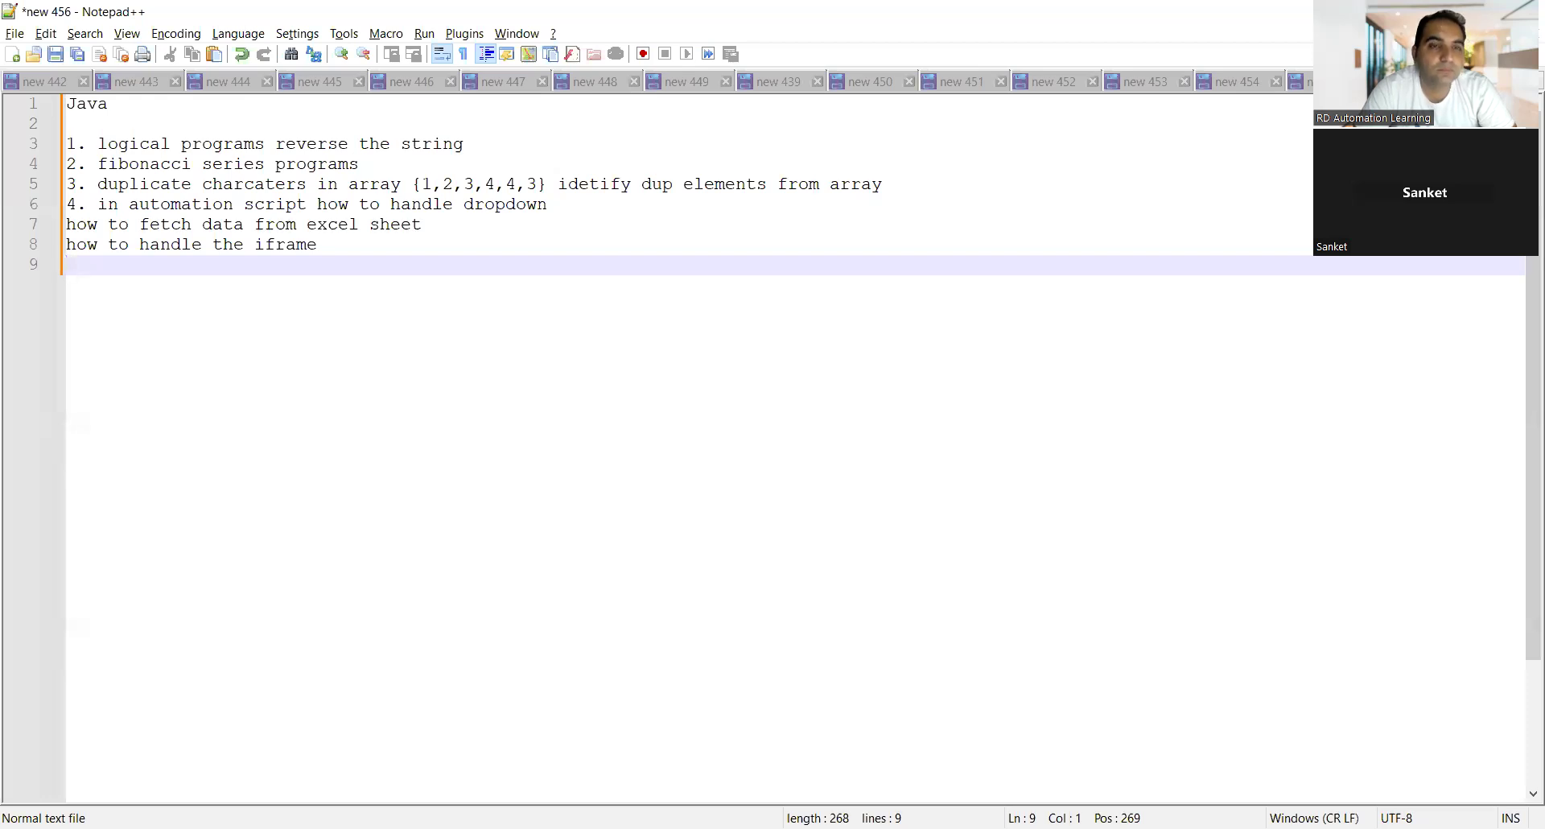
Step: Add the question 'what is pesticide paradox'
type("what")
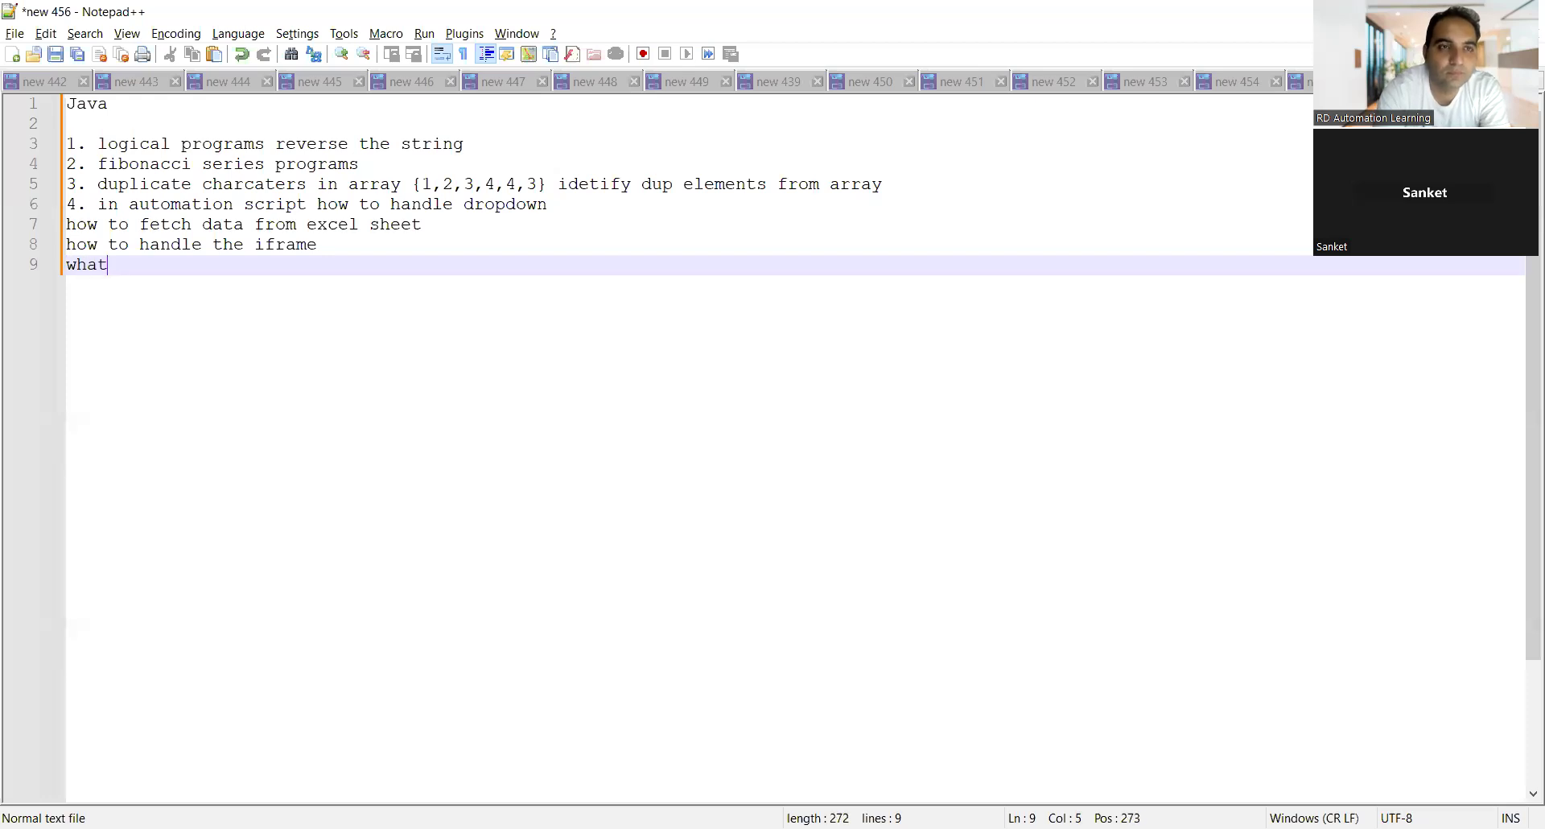
type("is pes")
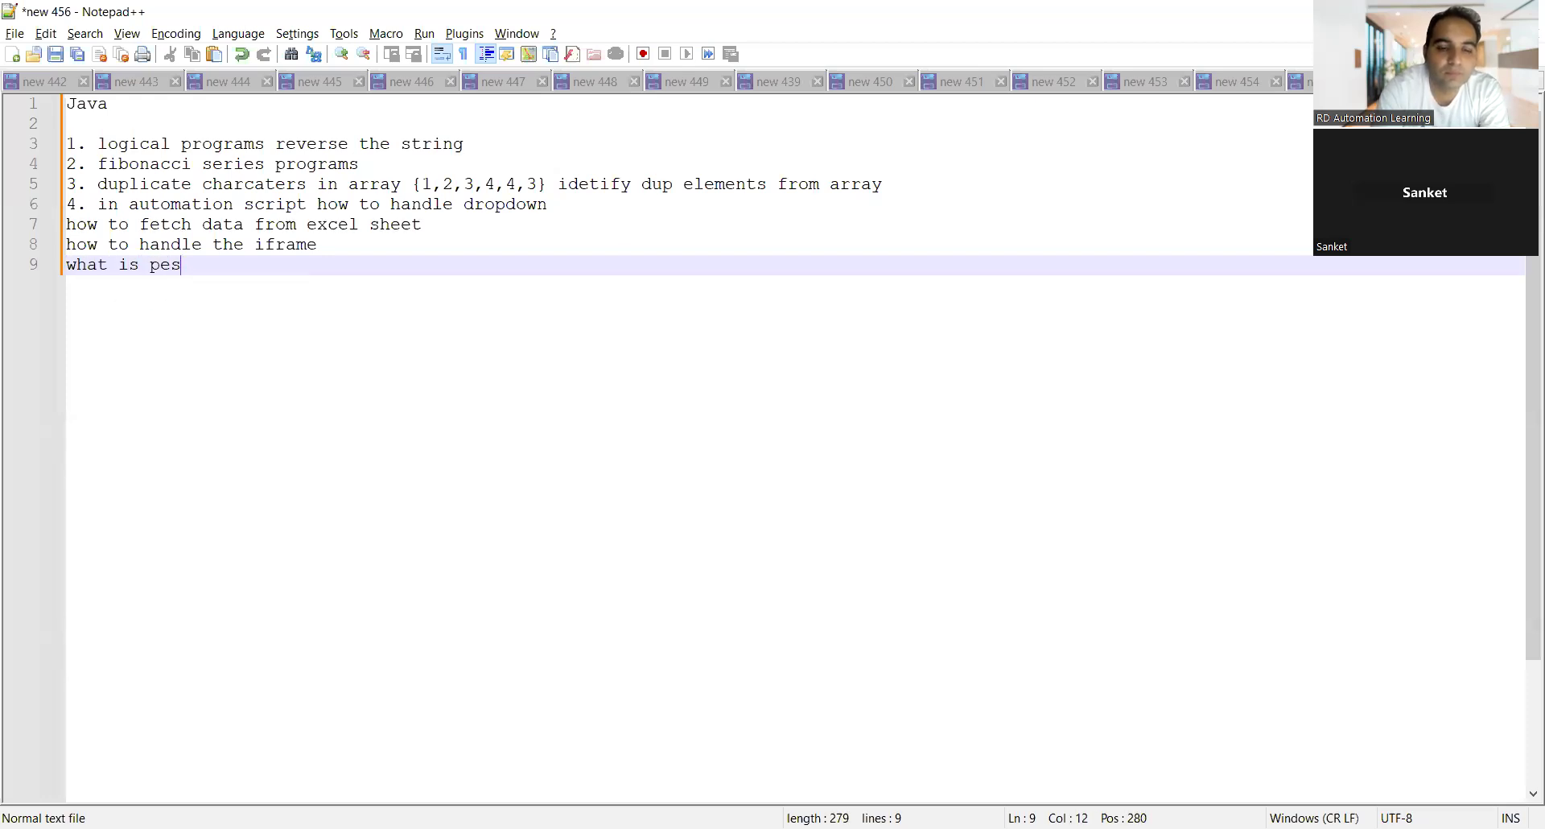
type("ticide p")
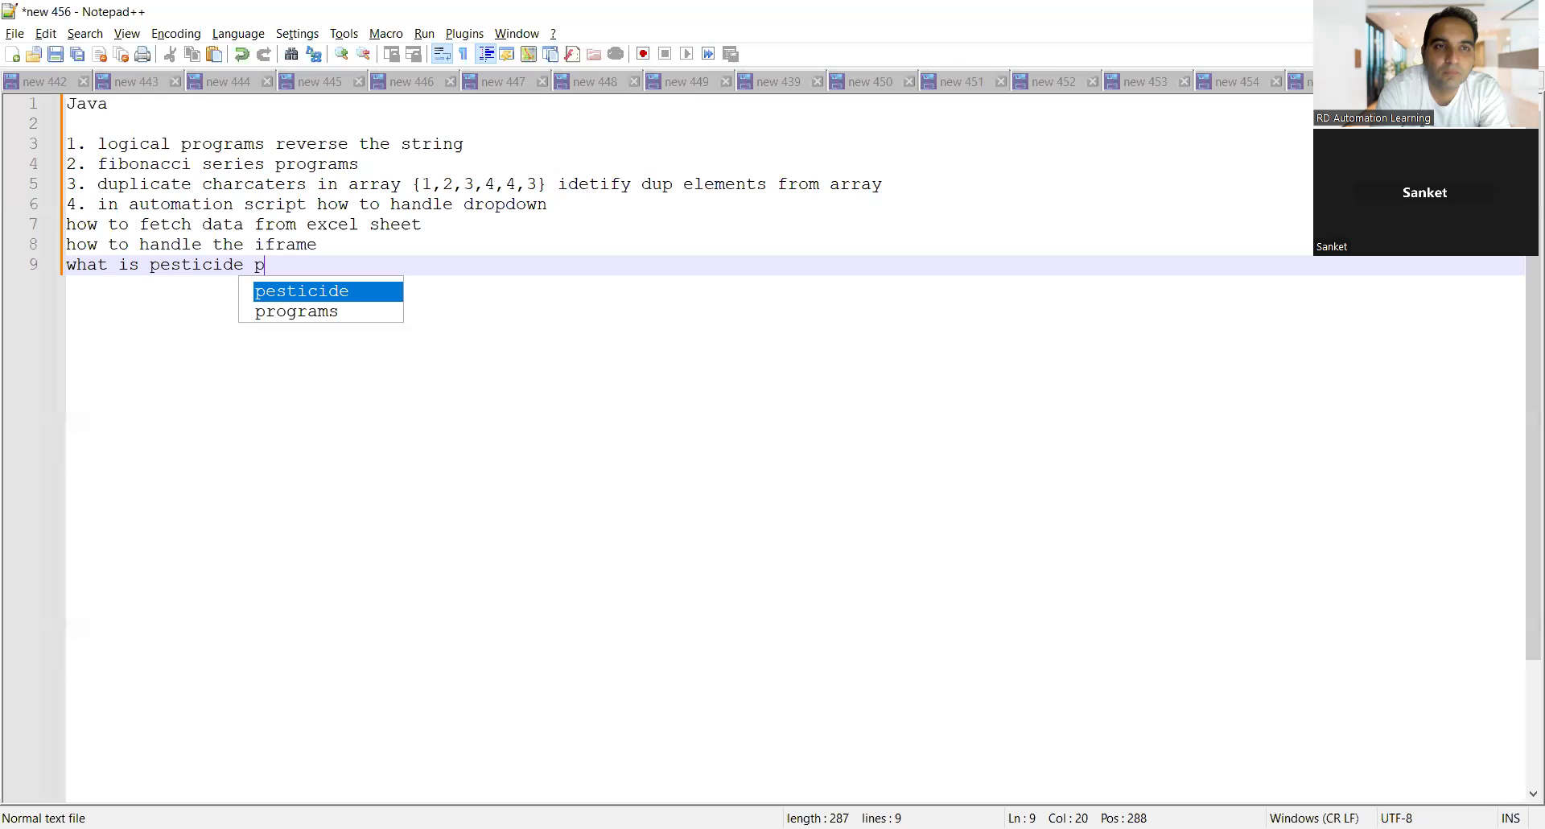
type("aradox")
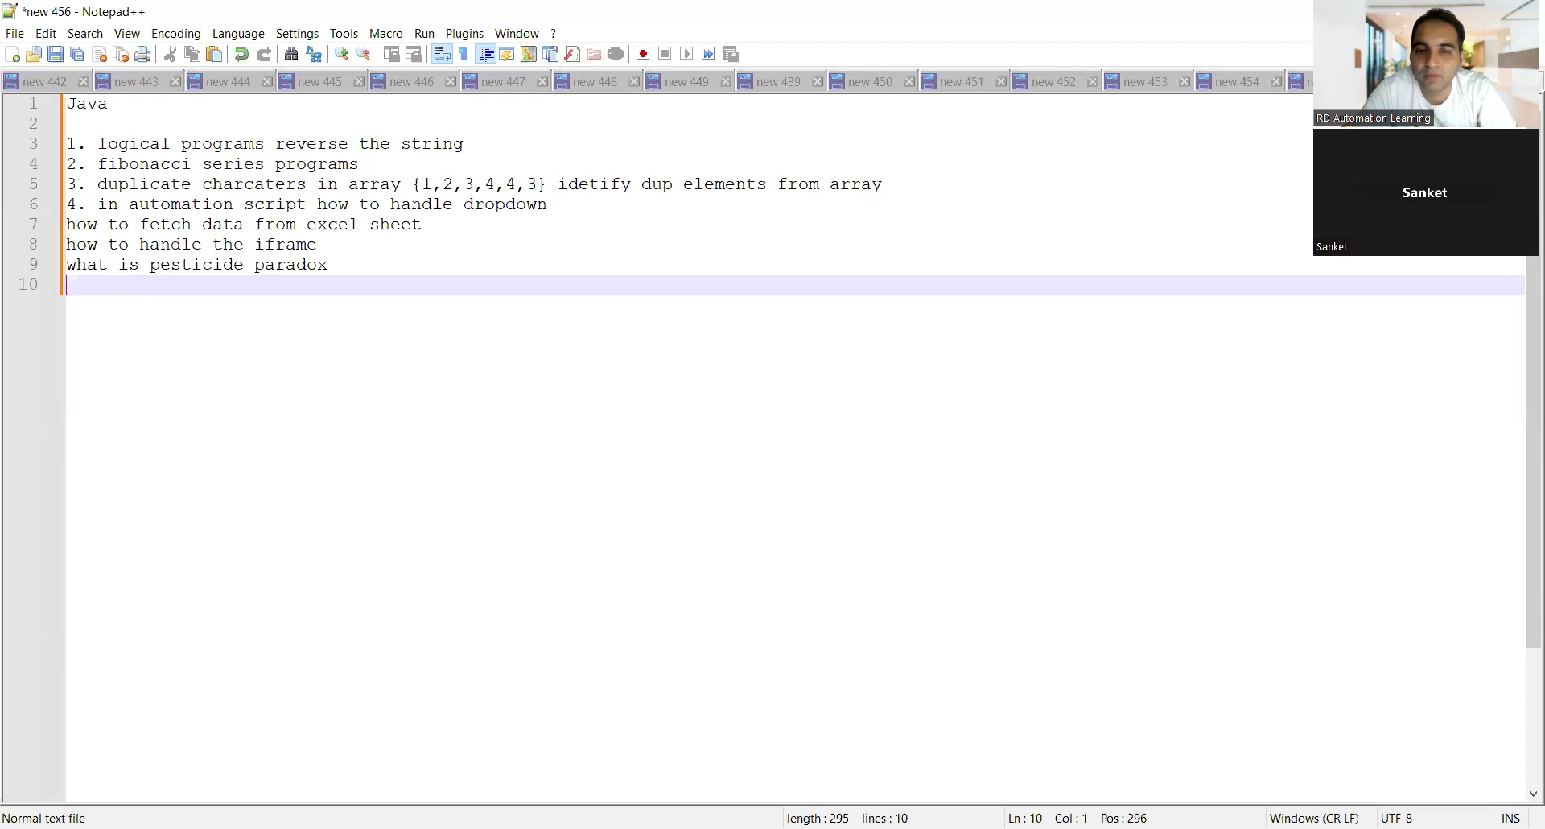
Step: Add 'project related question explain about project' and begin 'integrate automation tool'
type("project relat")
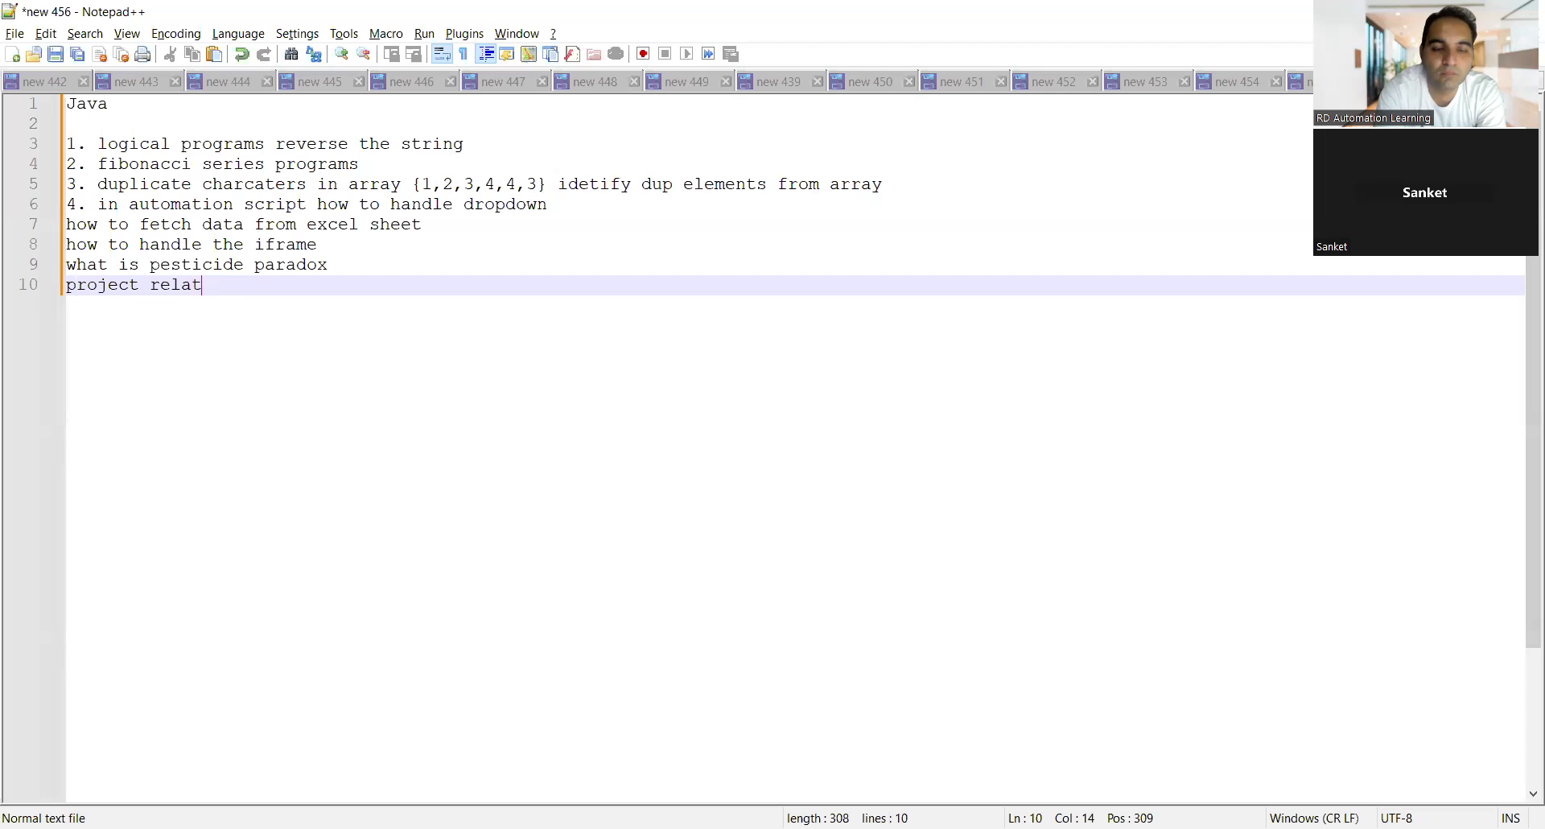
type("ed questio")
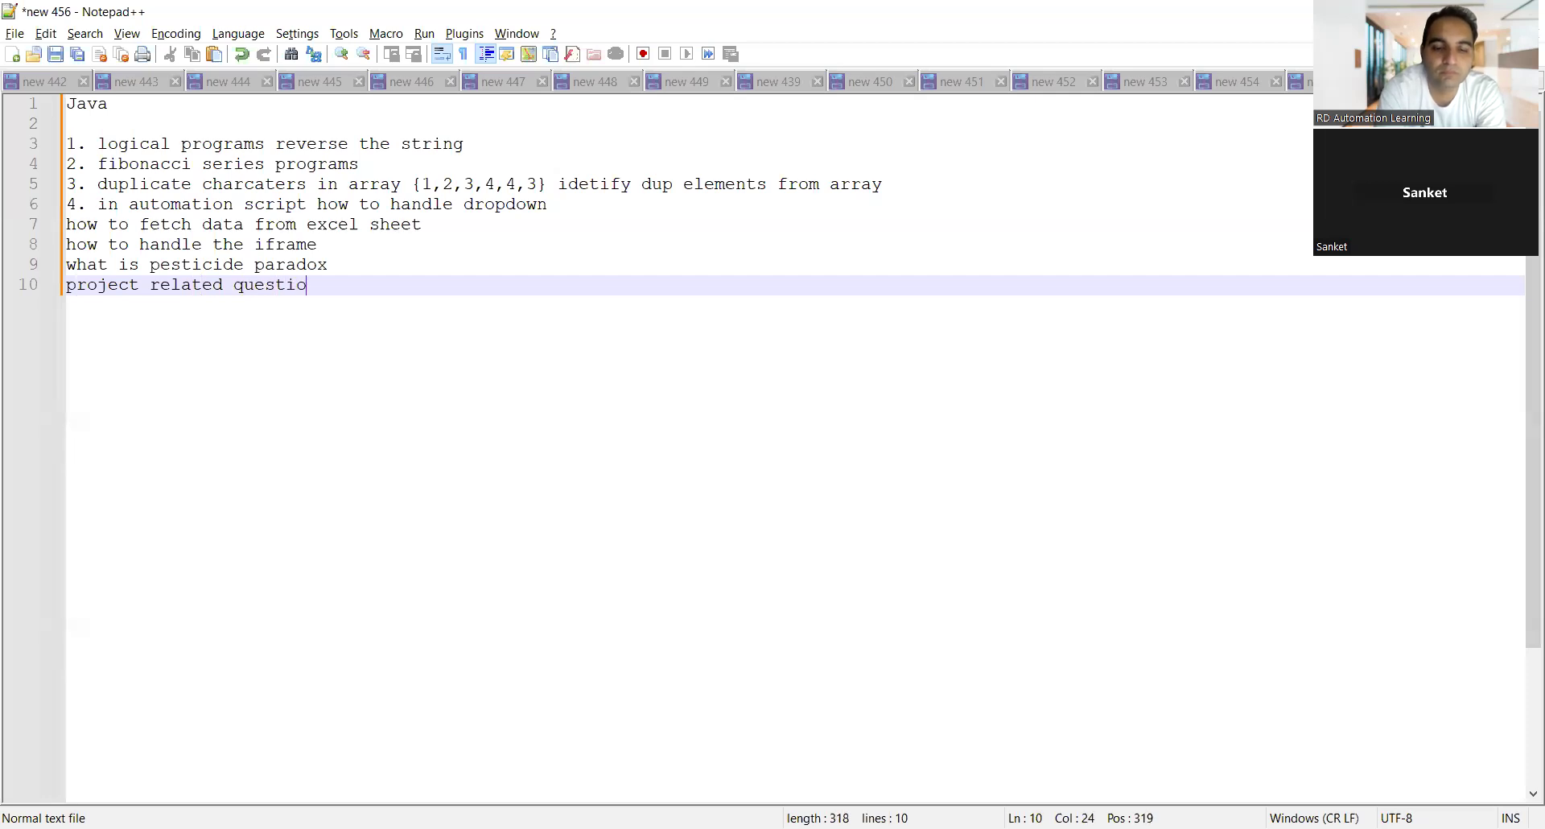
type("n explain")
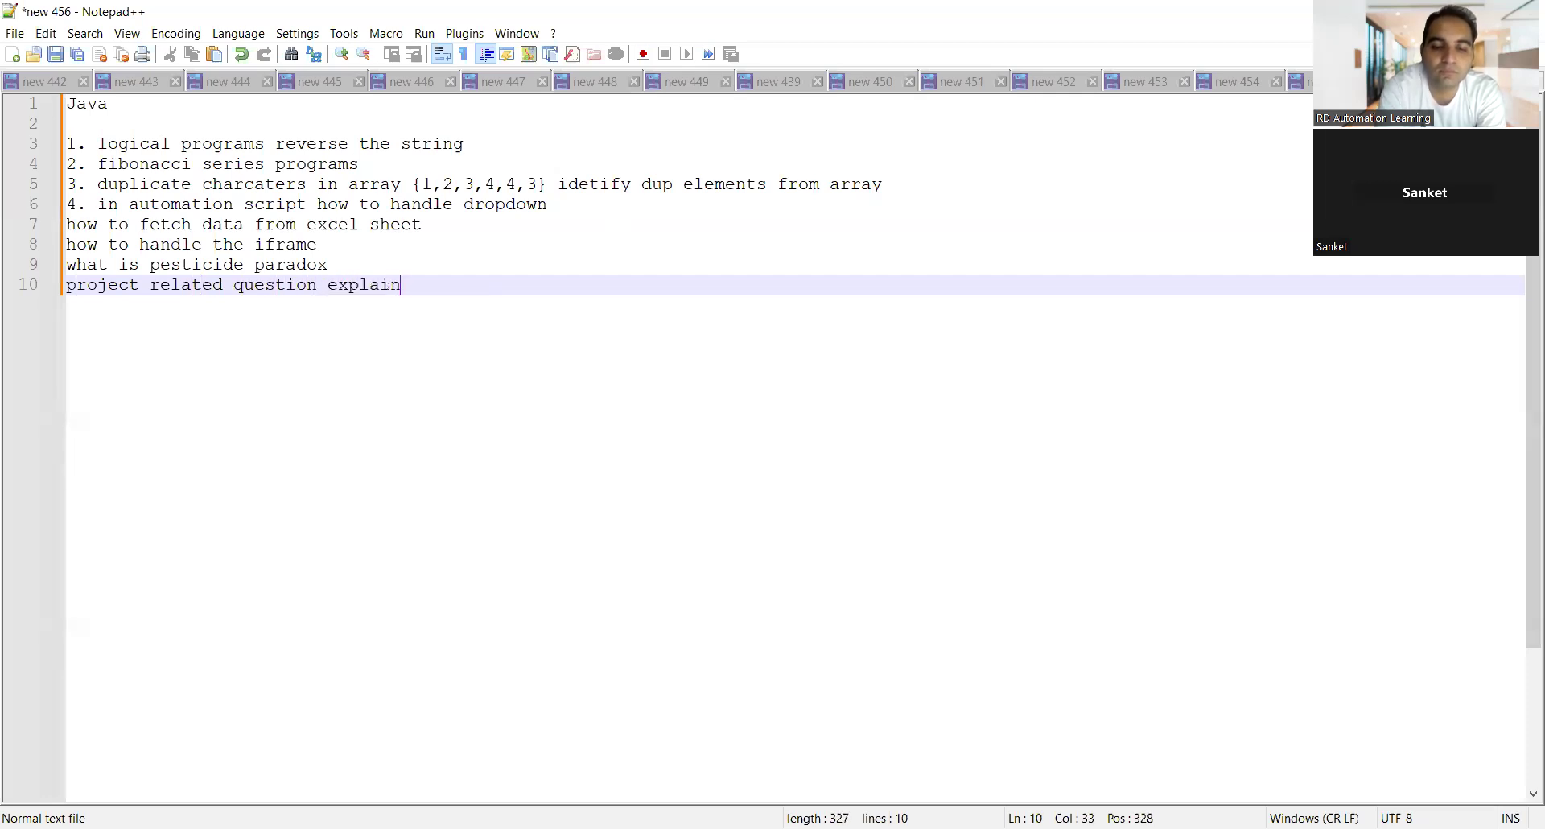
type("about project")
type("integr")
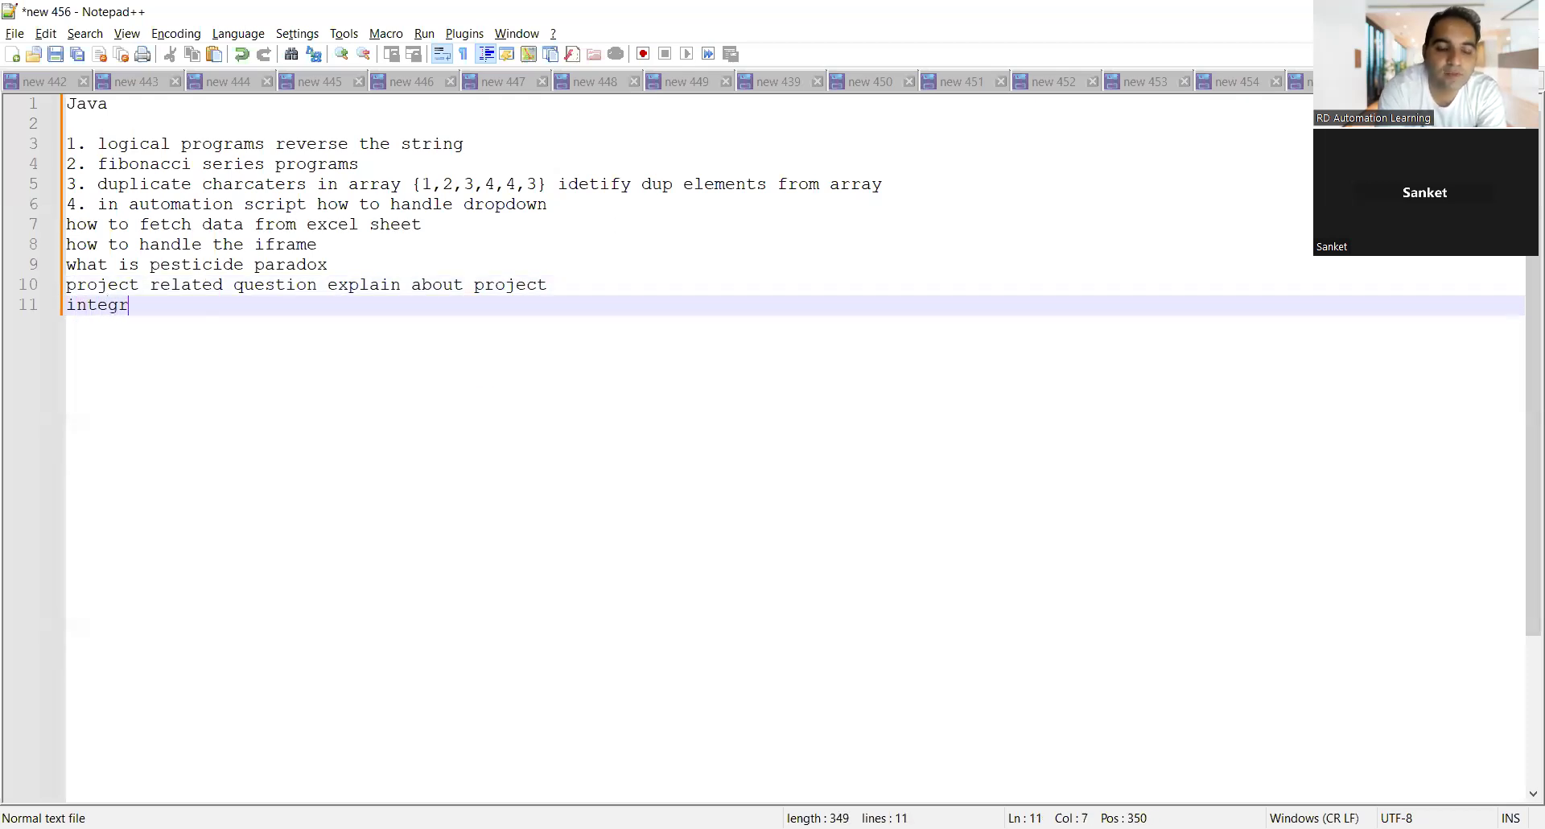
type("ate")
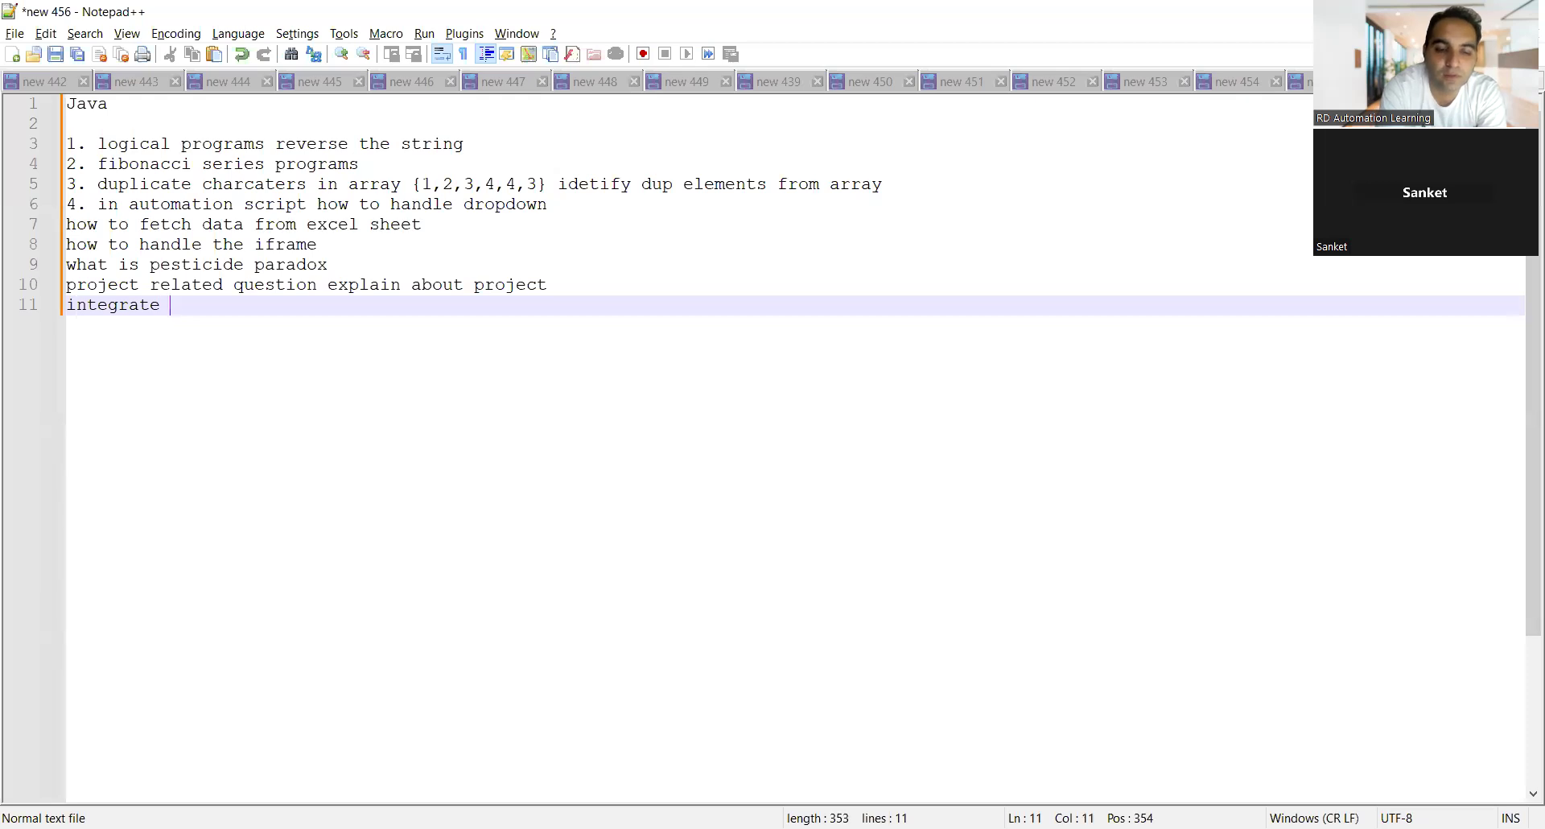
type("automation tool")
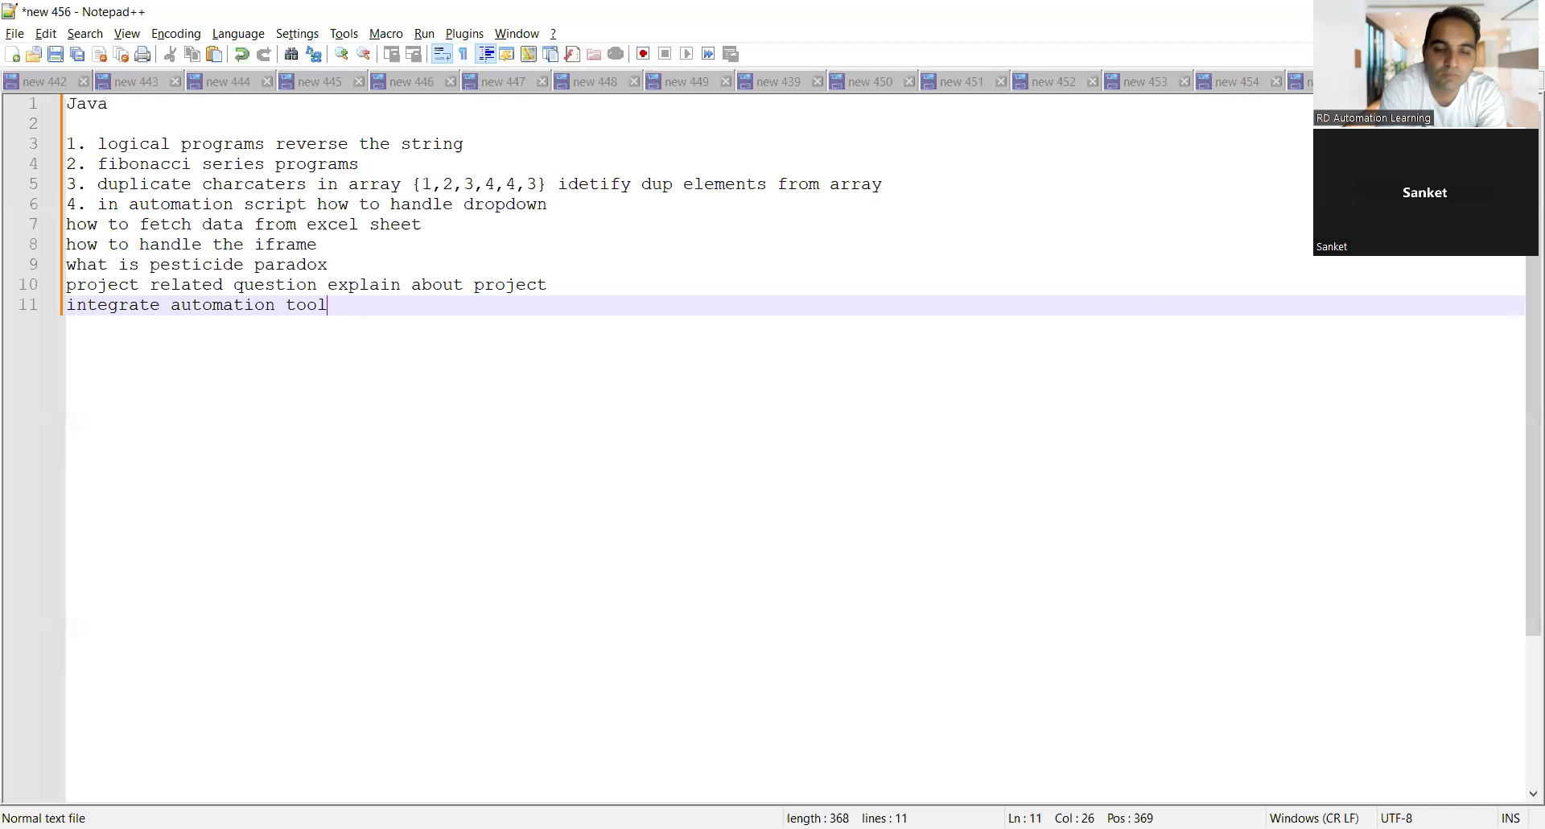
Step: Finish the line as 'integrate automation tool with jira tool'
type("with jira tool")
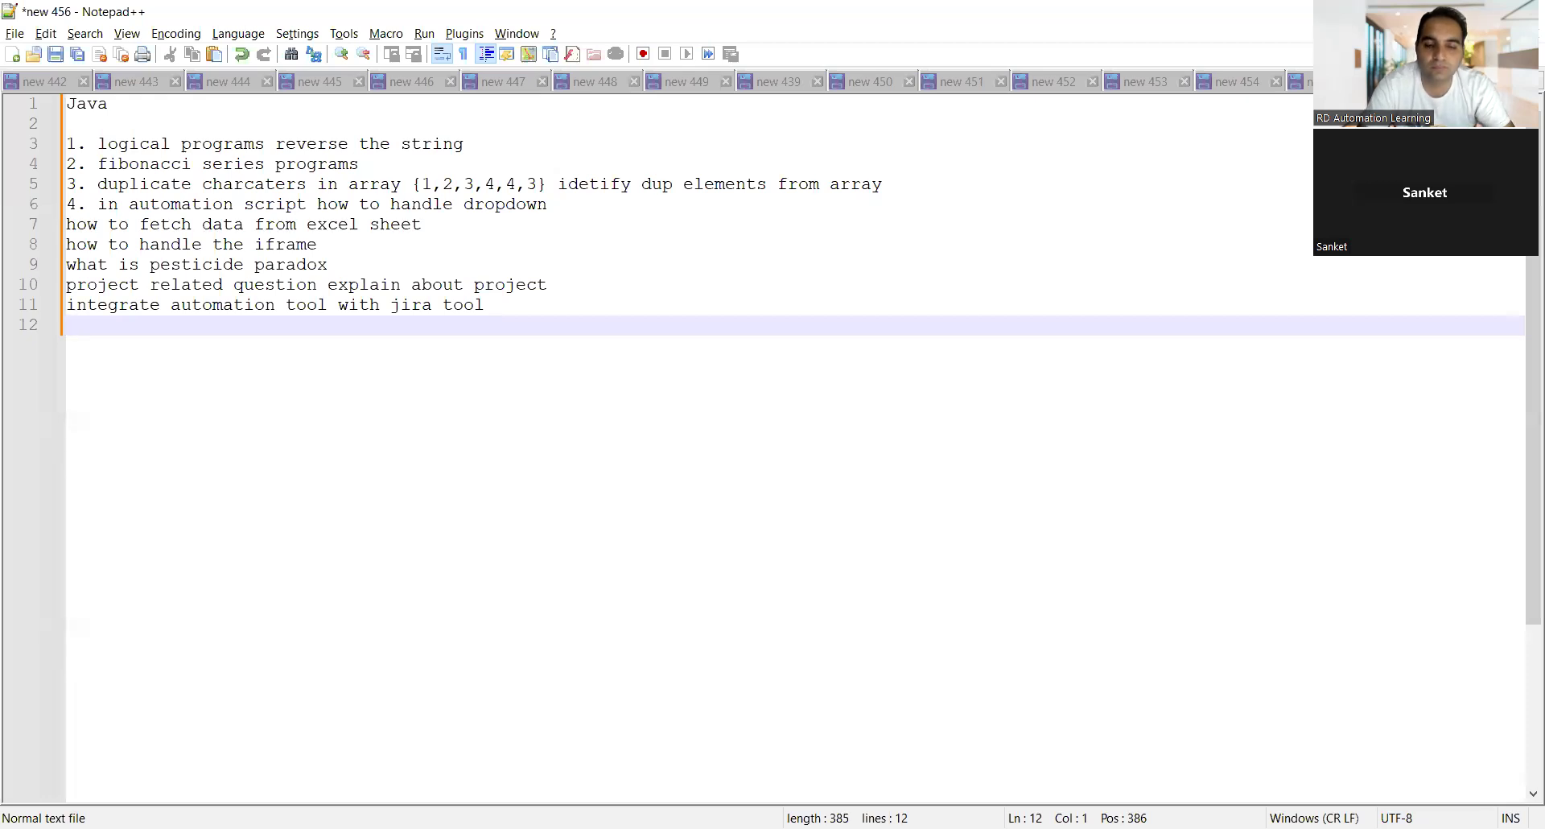
Step: Add the final line 'negative testcase of whatsapp chat'
type("negat")
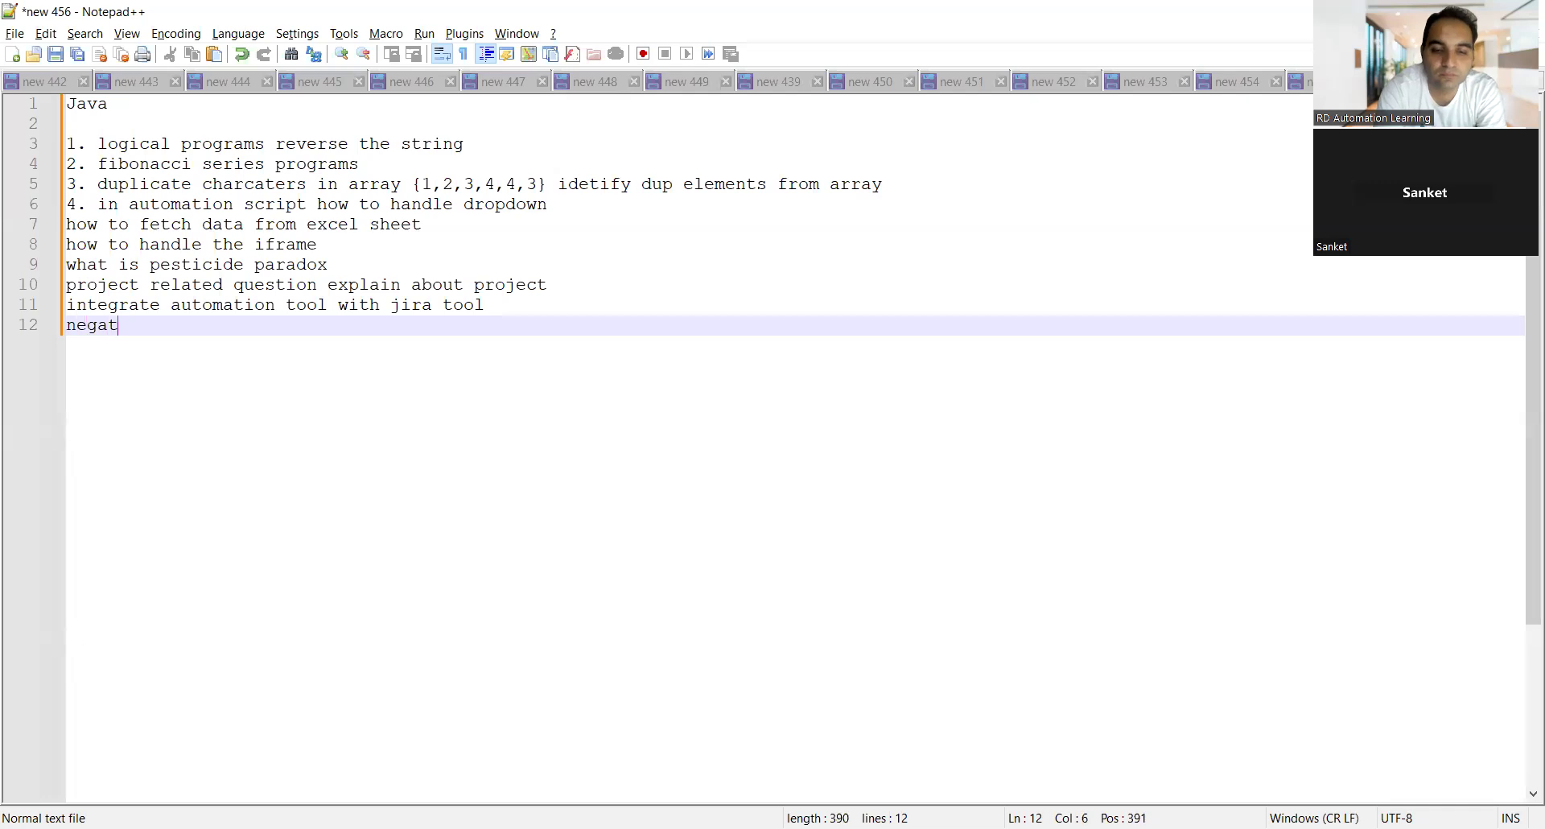
type("ive test")
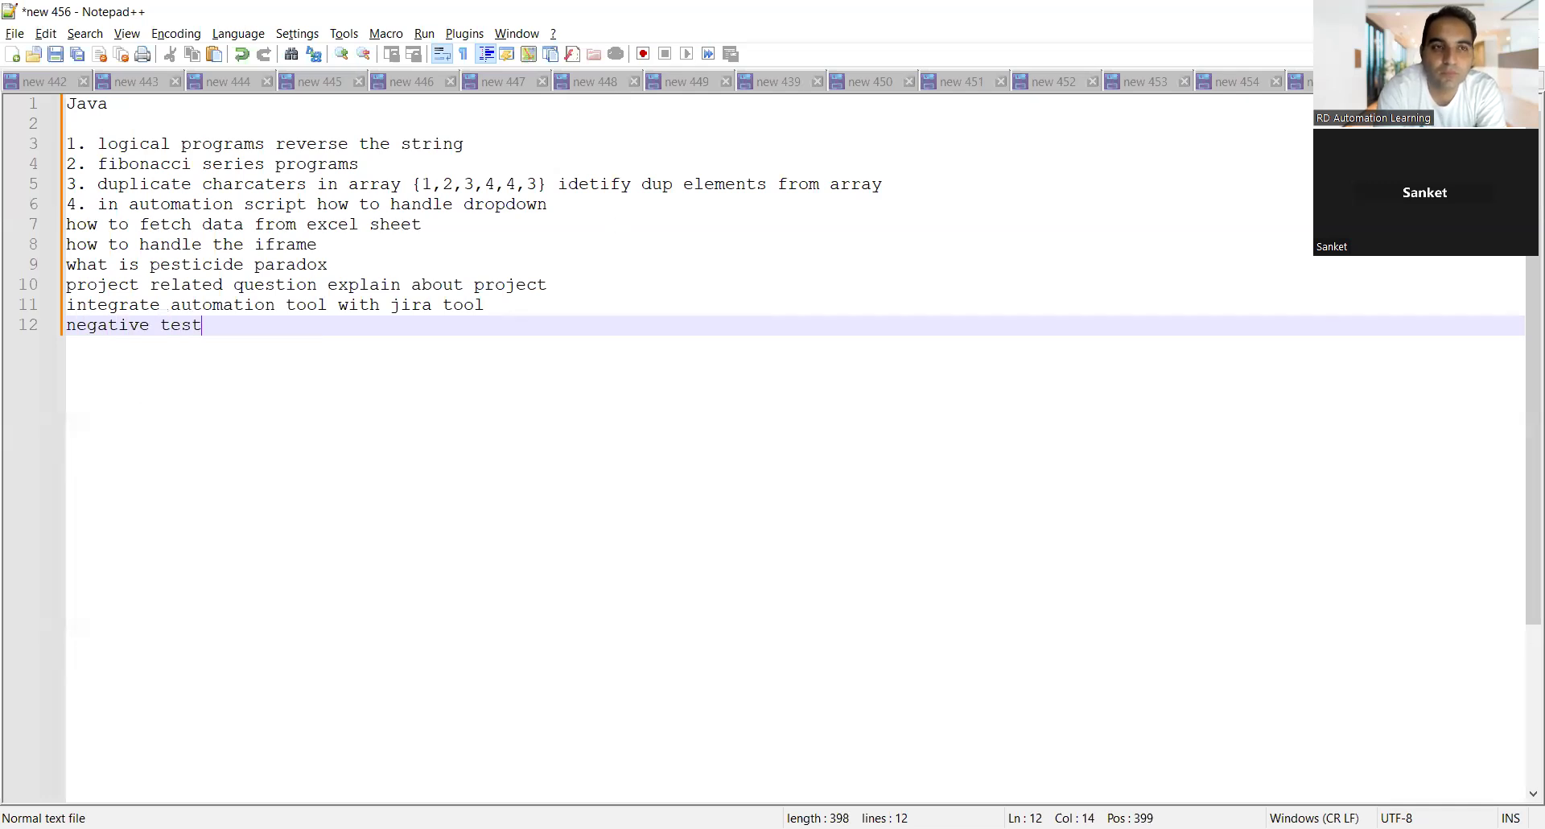
type("case")
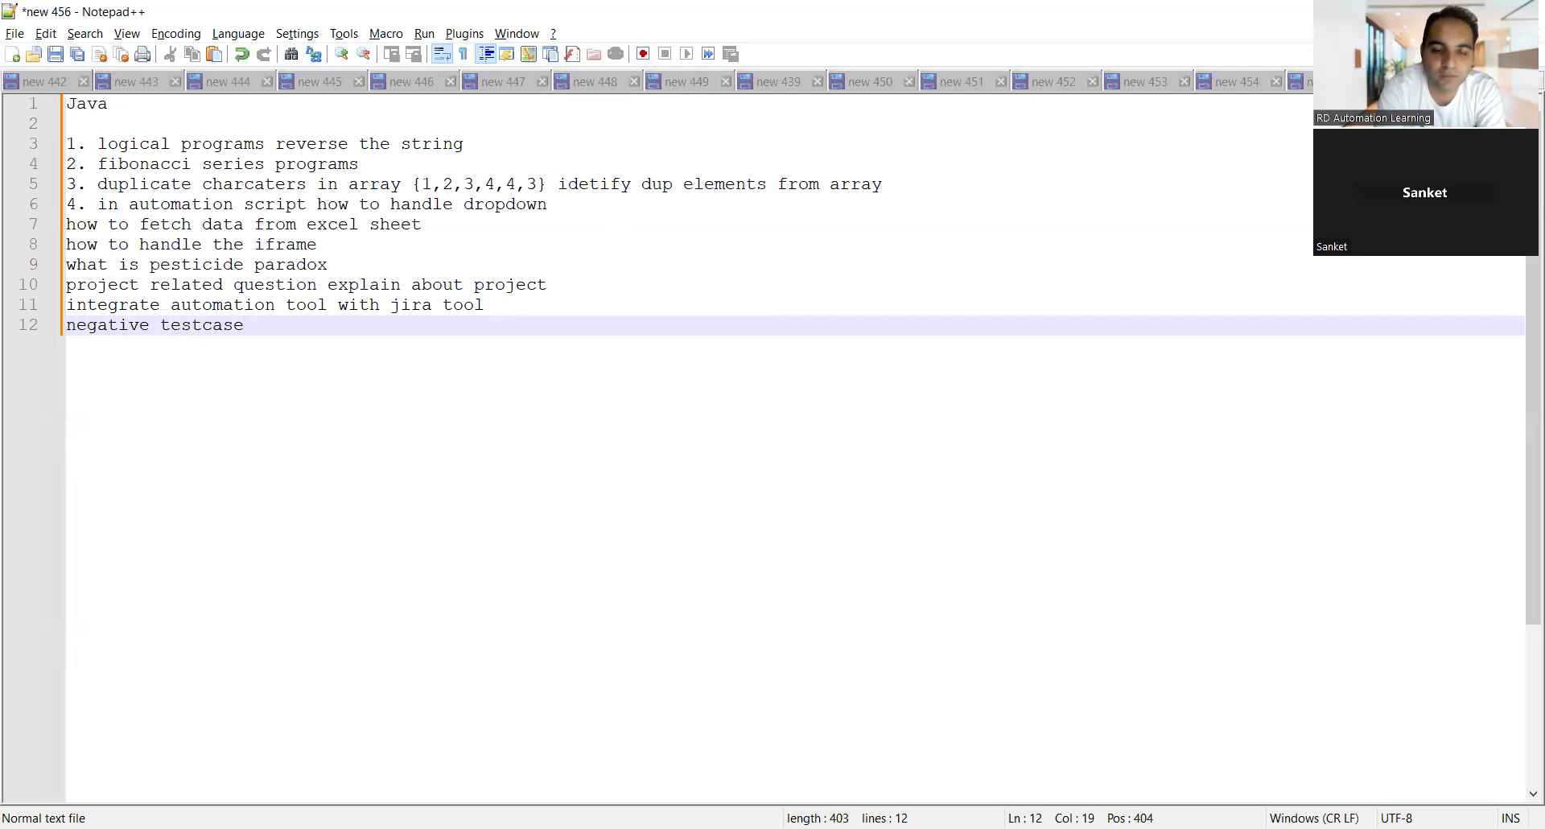
type("of whatsa")
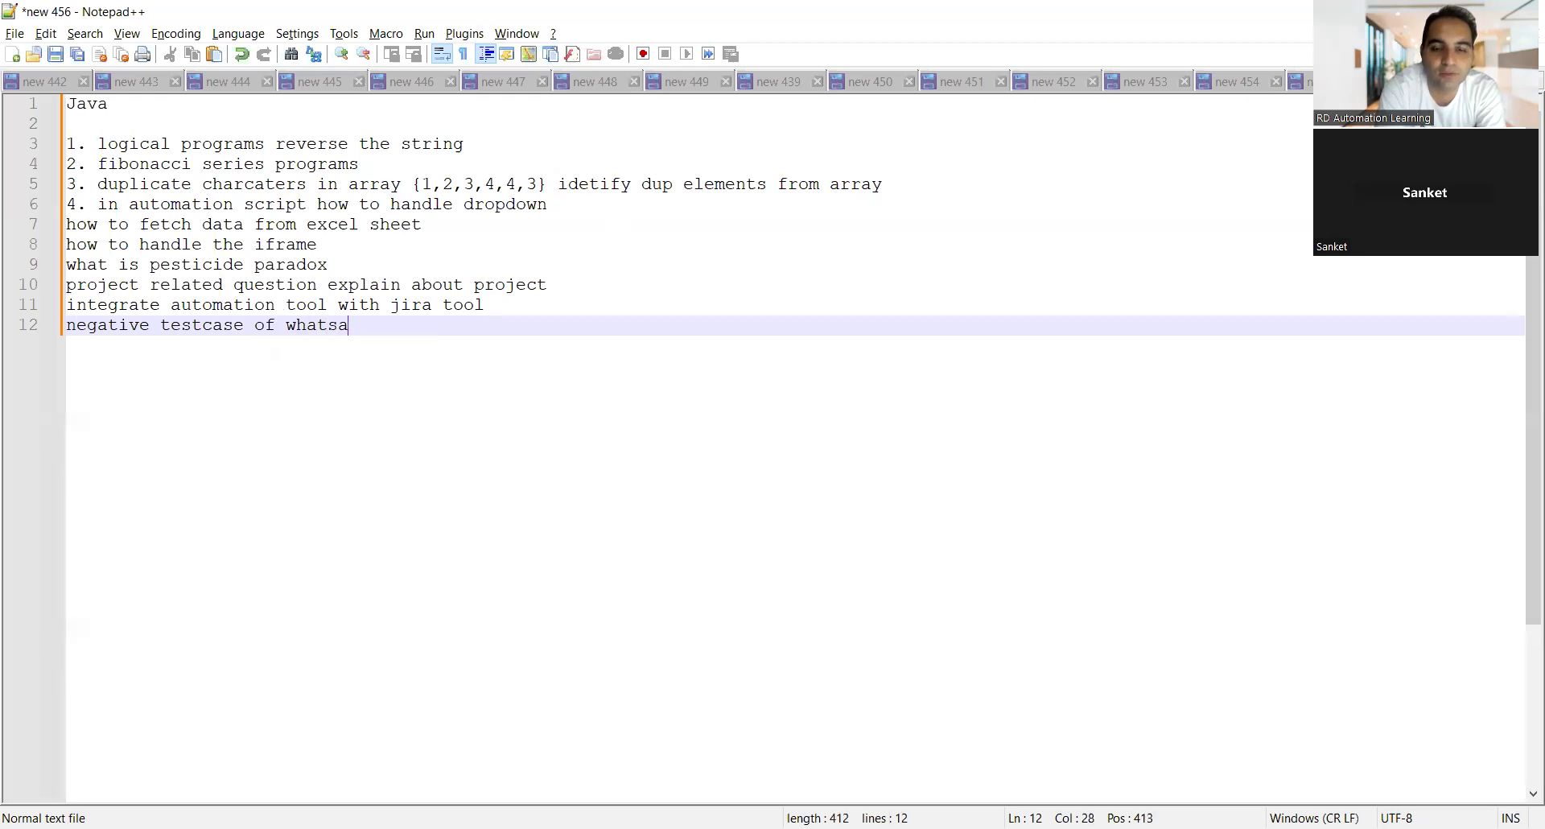
type("pp chat")
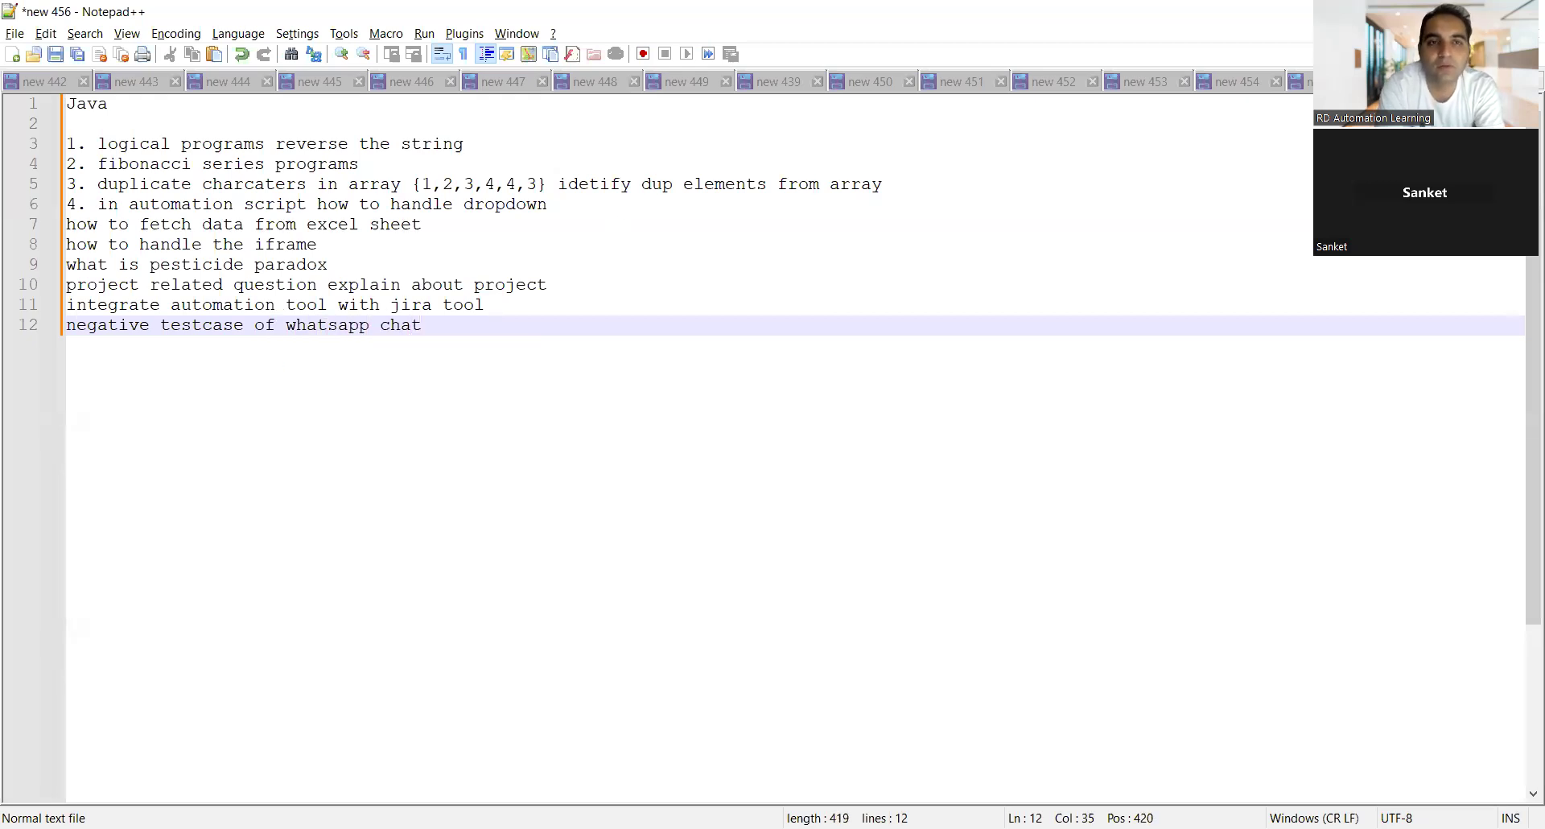